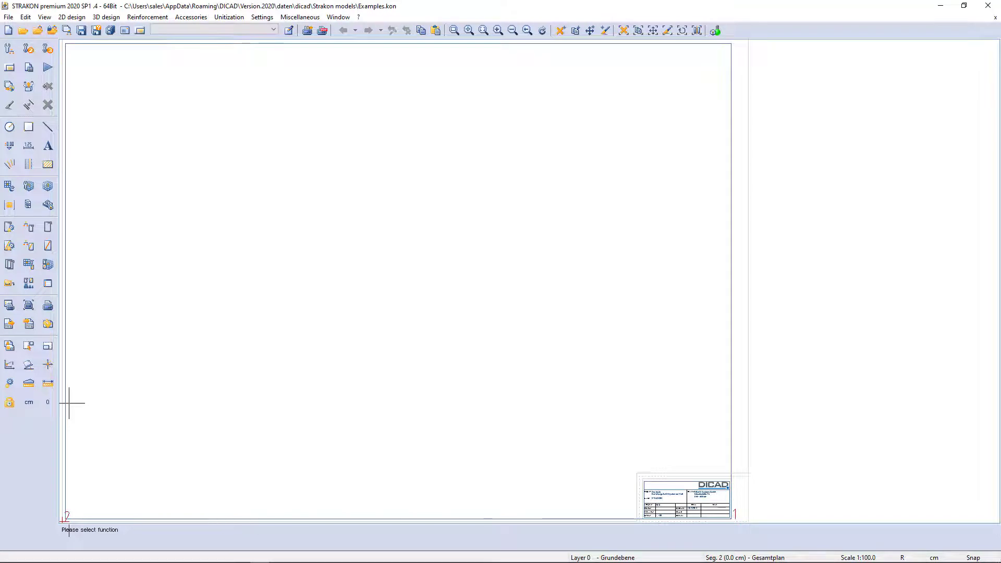
pyautogui.moveTo(69, 447)
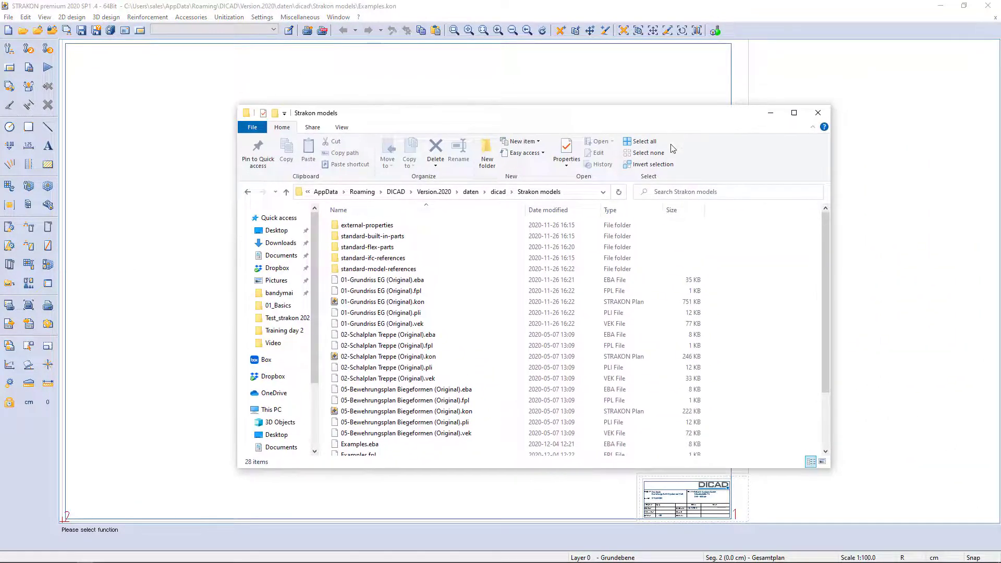
# Step: Browse the Strakon models folder in Explorer and reopen Examples.kon in STRAKON
pyautogui.click(447, 191)
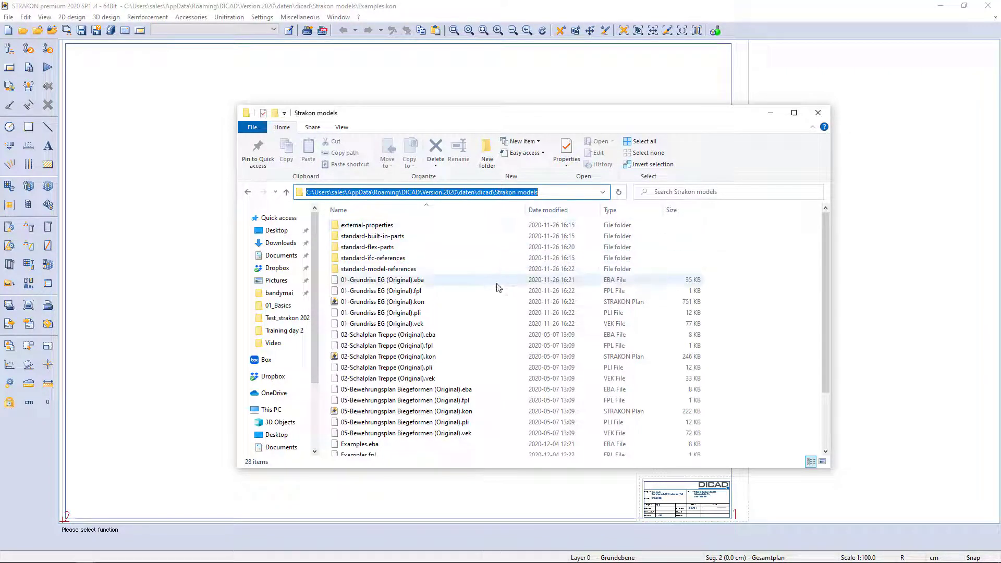
pyautogui.click(360, 395)
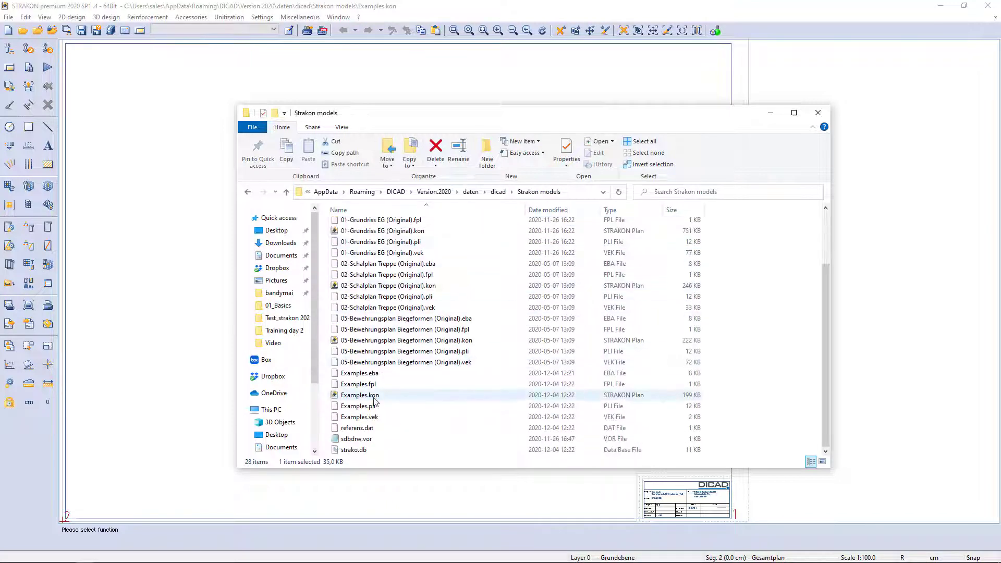
pyautogui.click(376, 395)
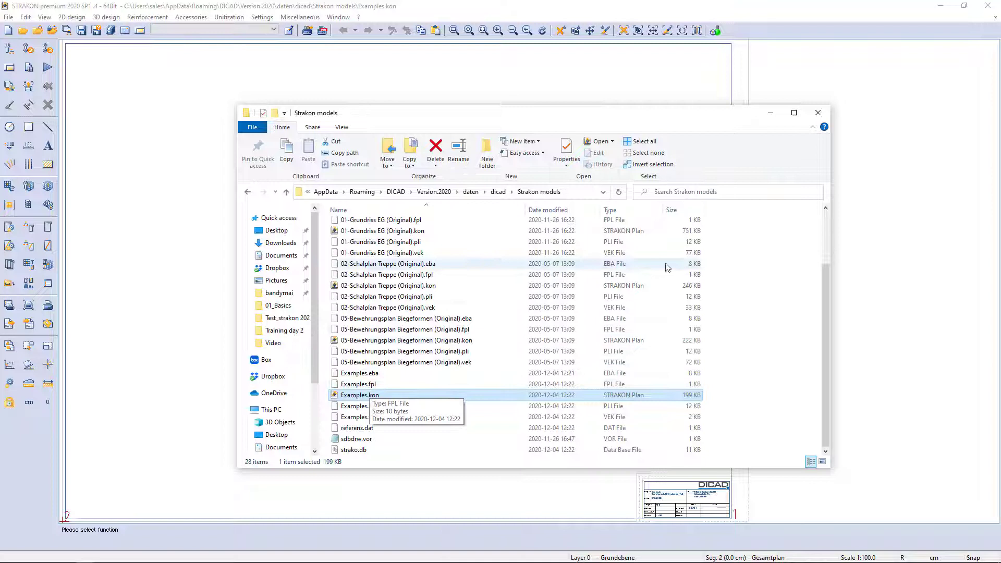
pyautogui.doubleClick(359, 395)
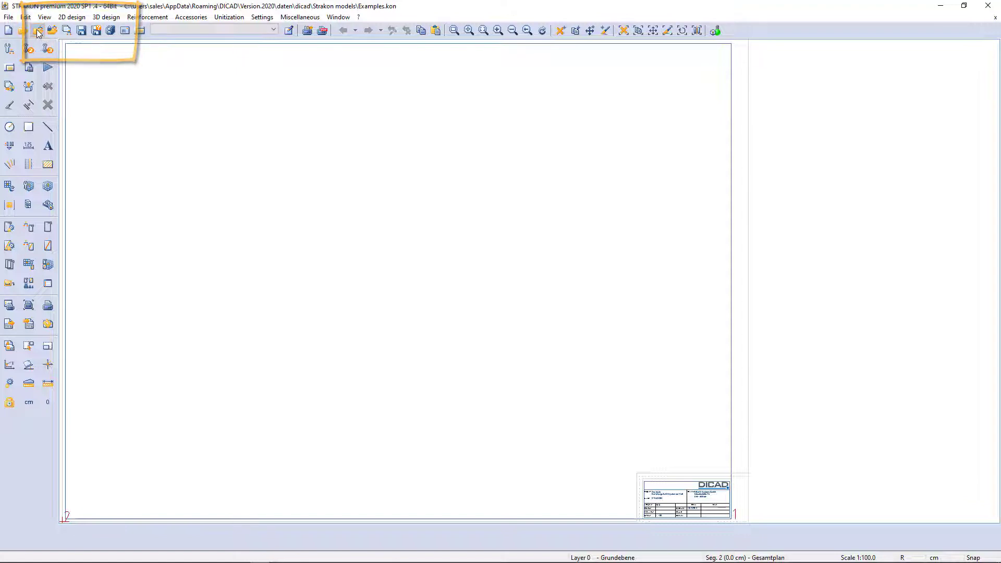
# Step: List the Strakon models drawings, select the work directory path, and bring Explorer forward
pyautogui.click(37, 30)
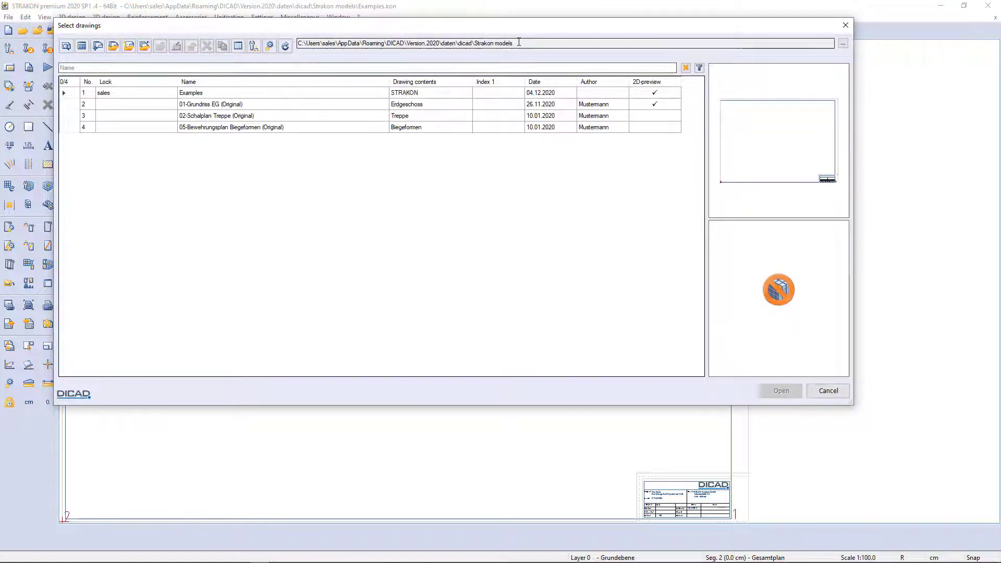
pyautogui.tripleClick(409, 43)
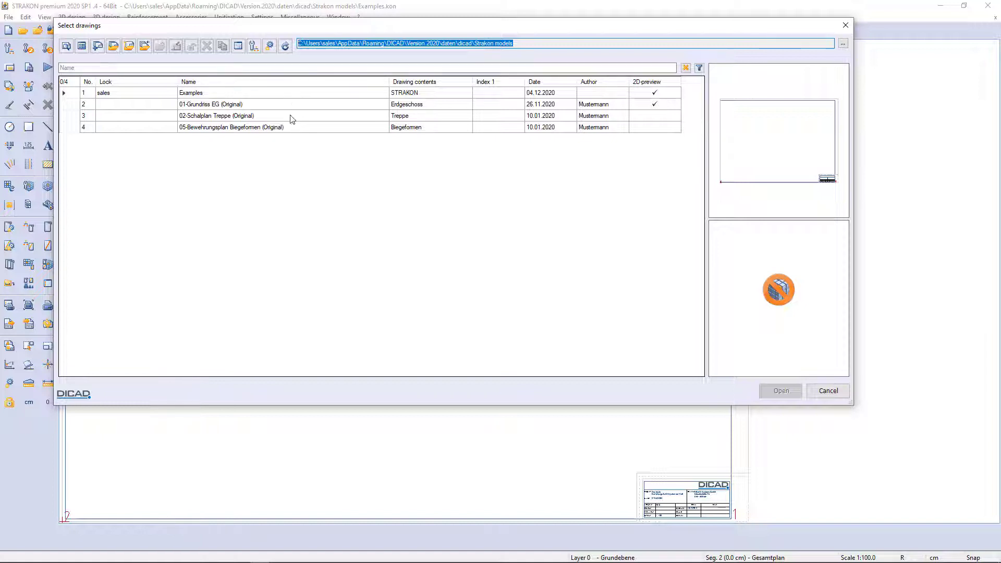
pyautogui.click(842, 44)
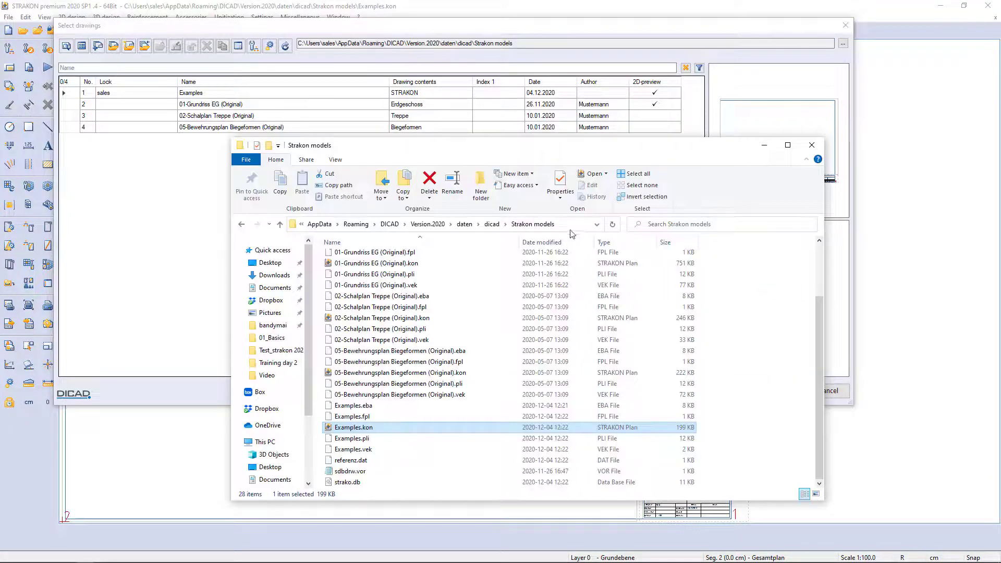
# Step: Show the folder path in Explorer and select the 05-Bewehrungsplan Biegeformen file
pyautogui.click(415, 224)
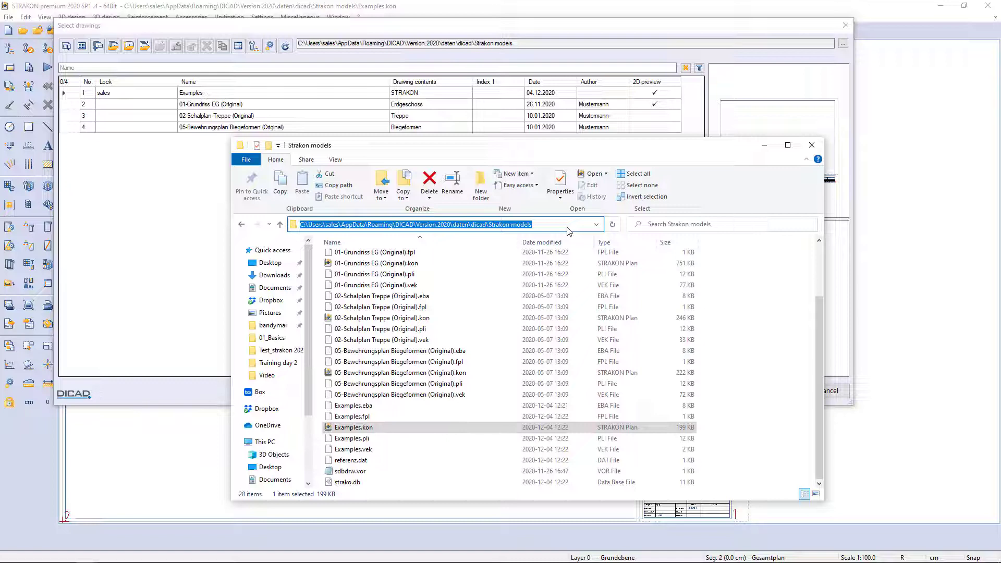
pyautogui.click(381, 318)
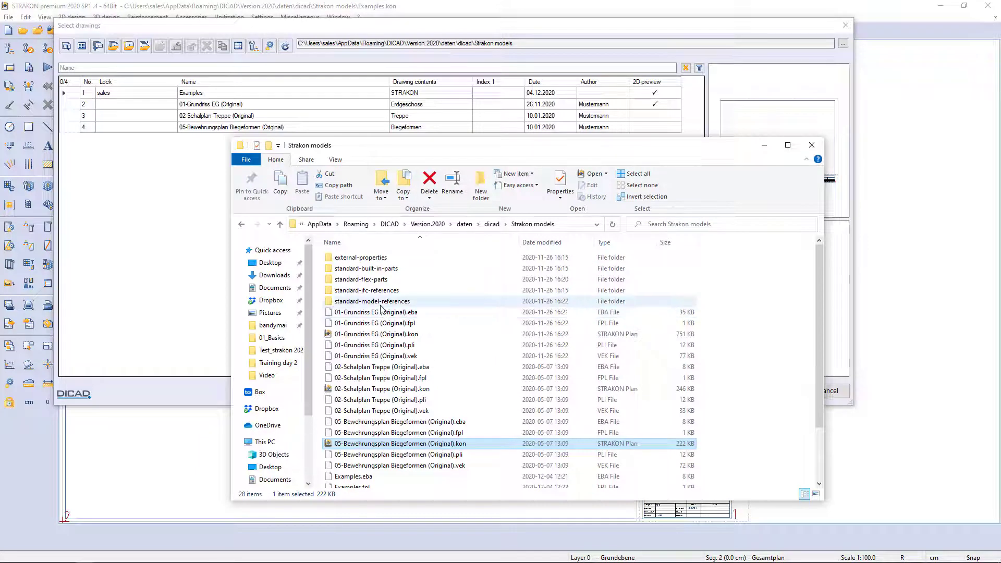
pyautogui.moveTo(379, 268)
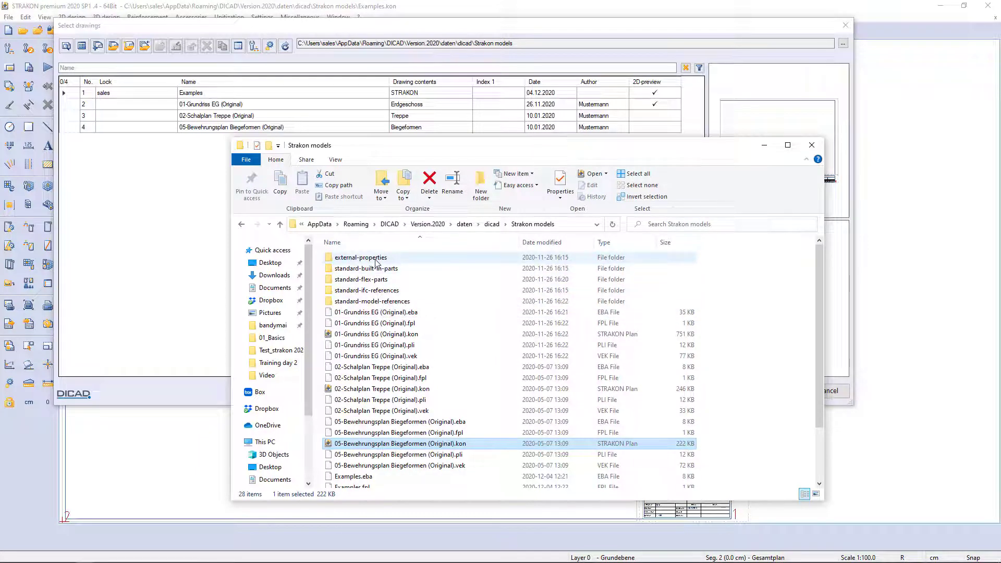
pyautogui.moveTo(367, 268)
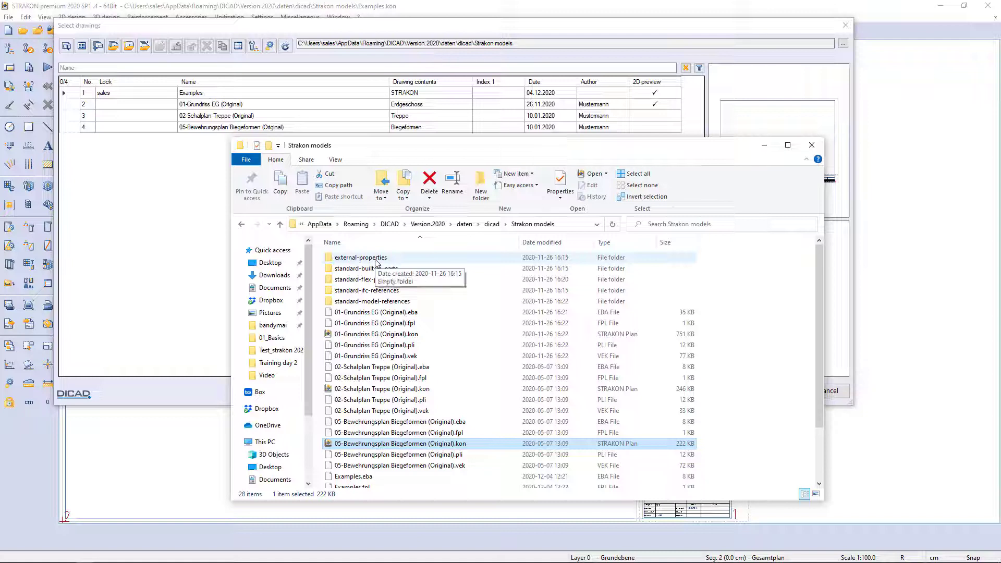
pyautogui.moveTo(198, 180)
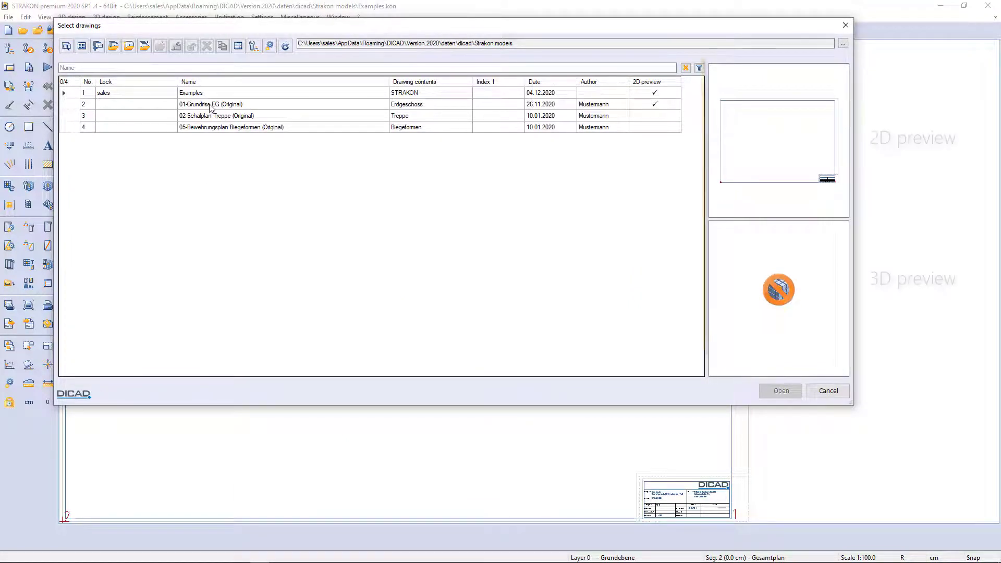
# Step: Preview 01-Grundriss EG, then open 05-Bewehrungsplan Biegeformen (Original)
pyautogui.click(211, 104)
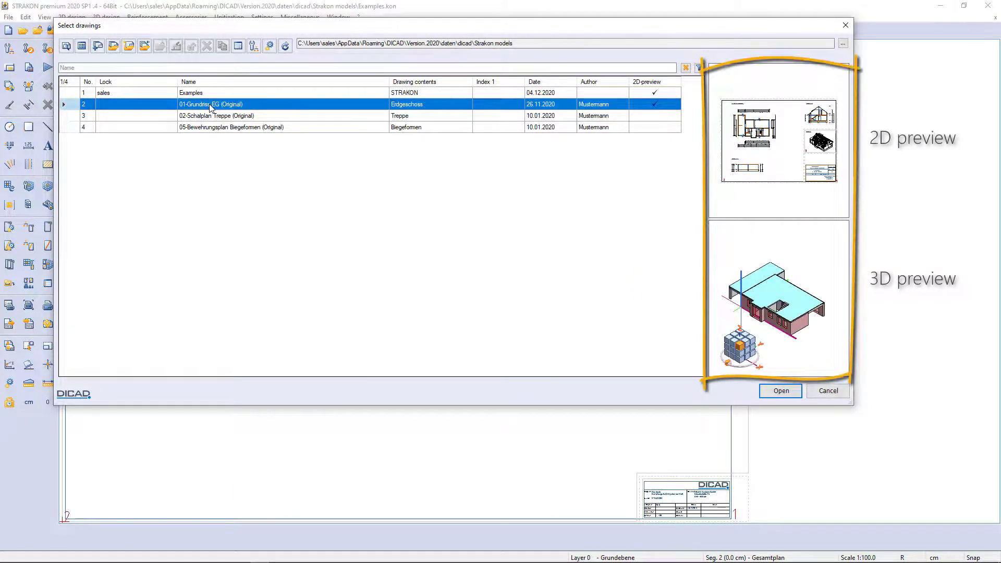
pyautogui.click(230, 128)
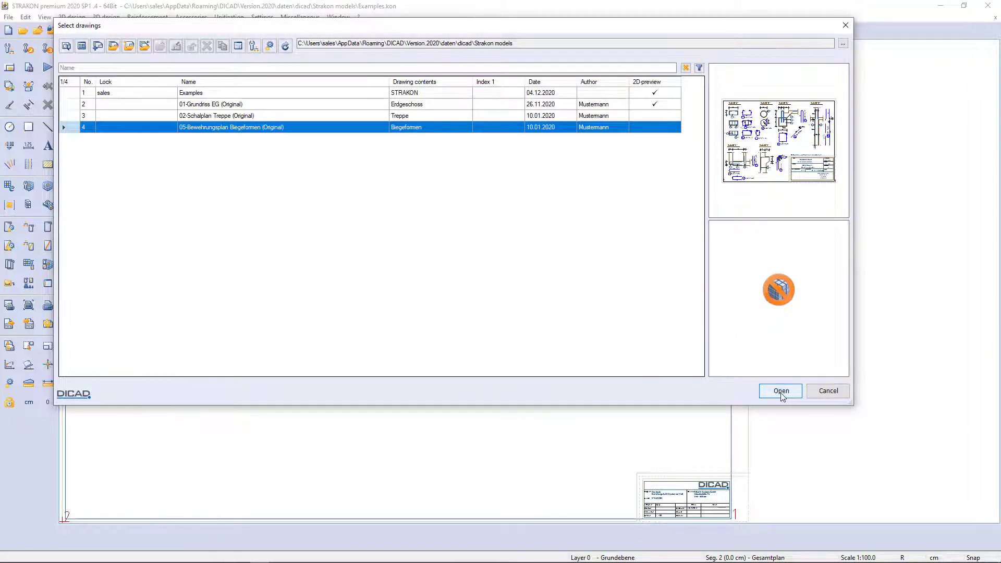
pyautogui.click(780, 390)
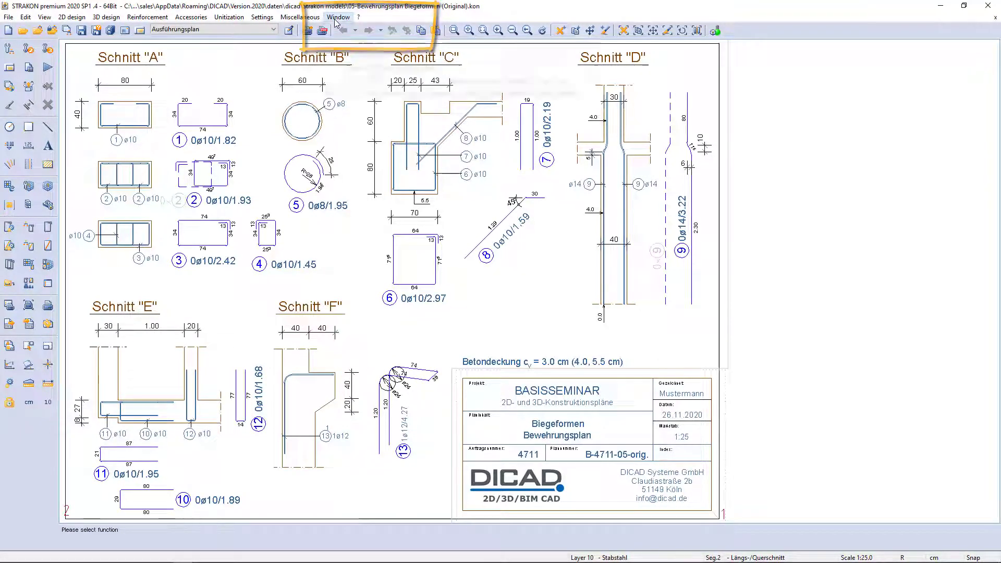
# Step: Switch to Examples.kon from the Window menu
pyautogui.click(338, 17)
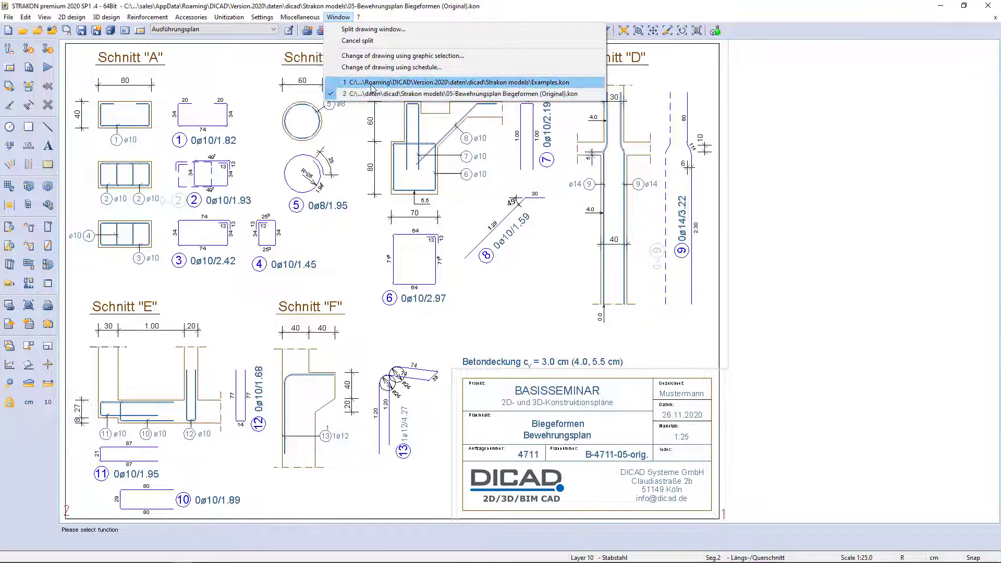
pyautogui.click(460, 82)
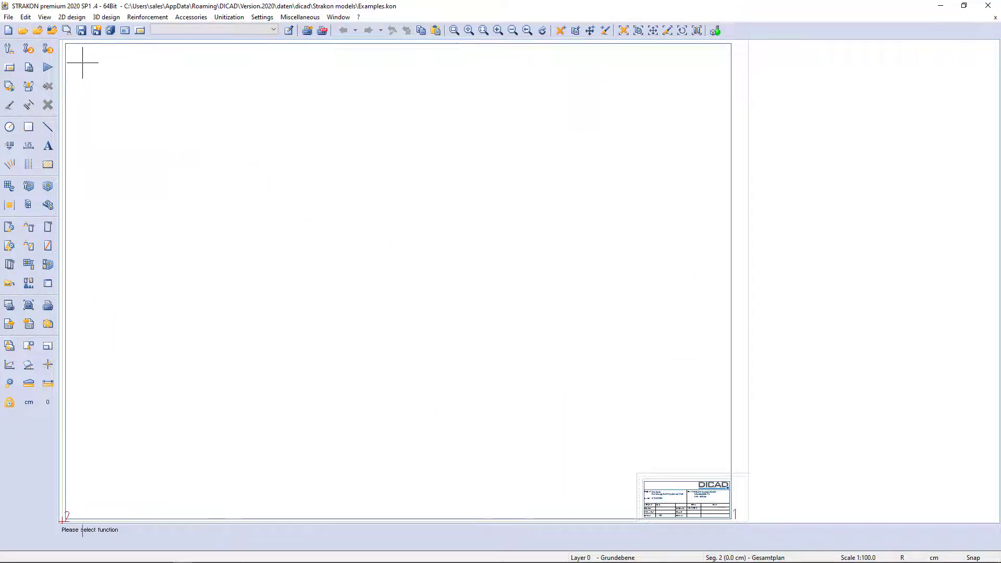
pyautogui.moveTo(9, 30)
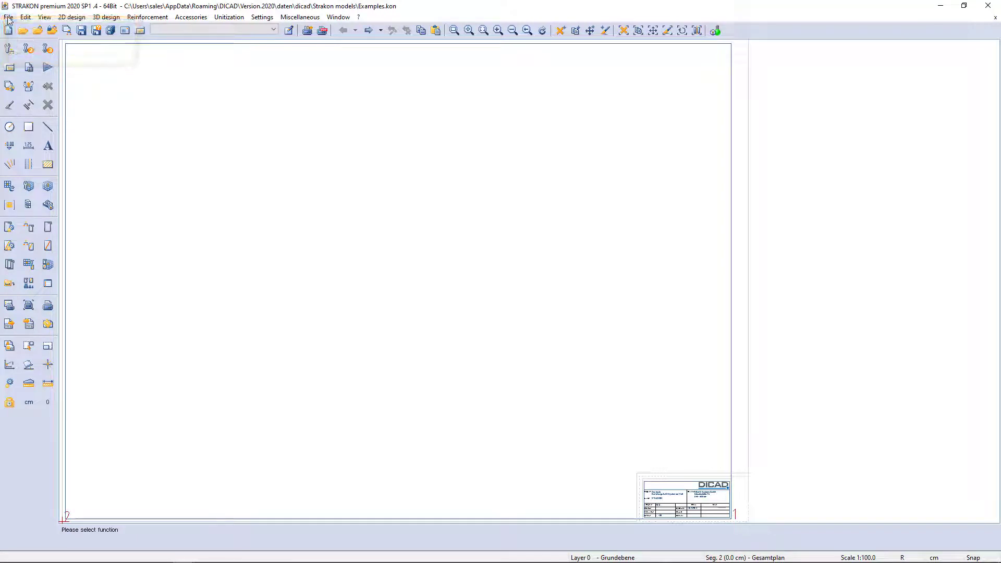
# Step: Use File > New... to bring up a blank Drawing data form
pyautogui.click(9, 17)
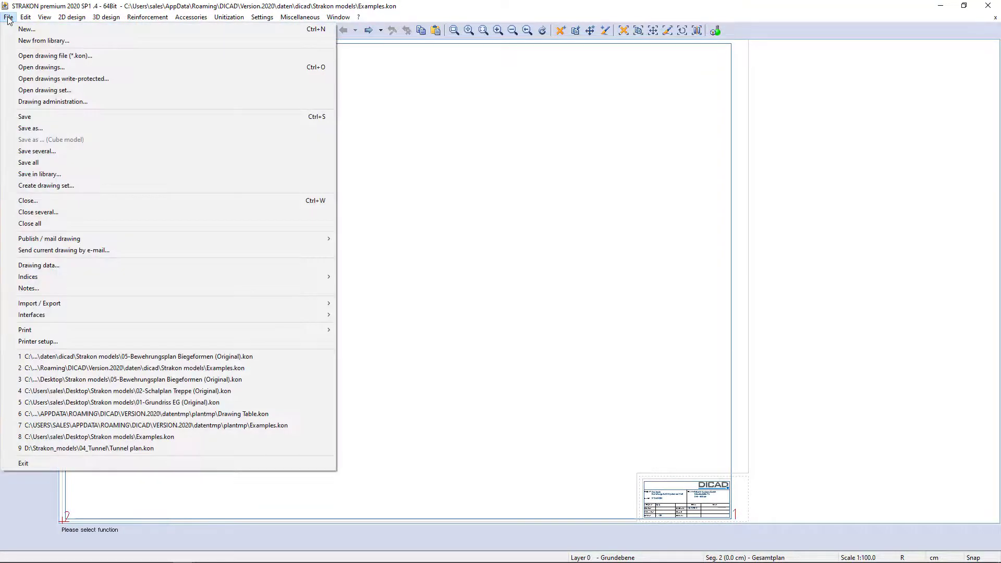
pyautogui.moveTo(26, 29)
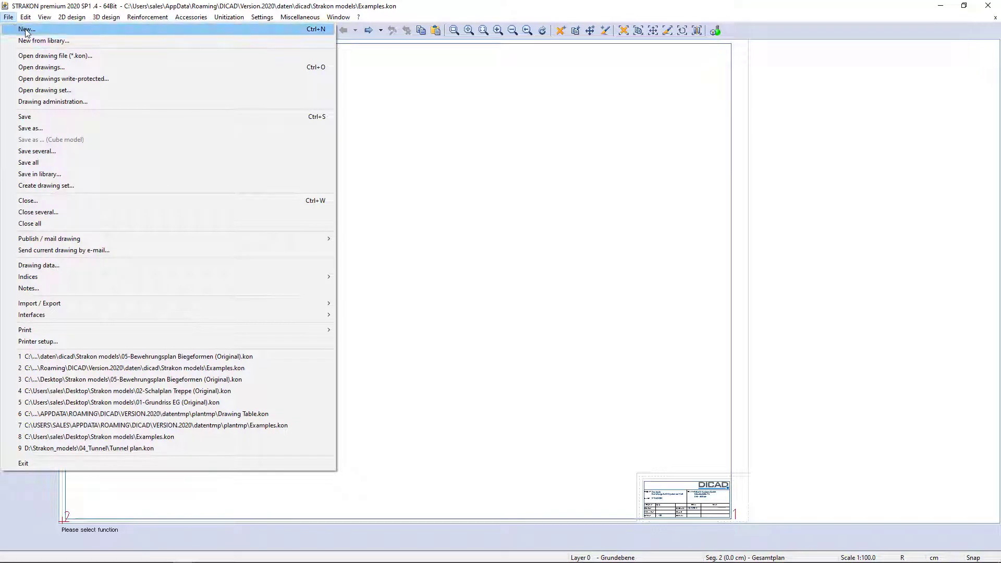
pyautogui.click(38, 265)
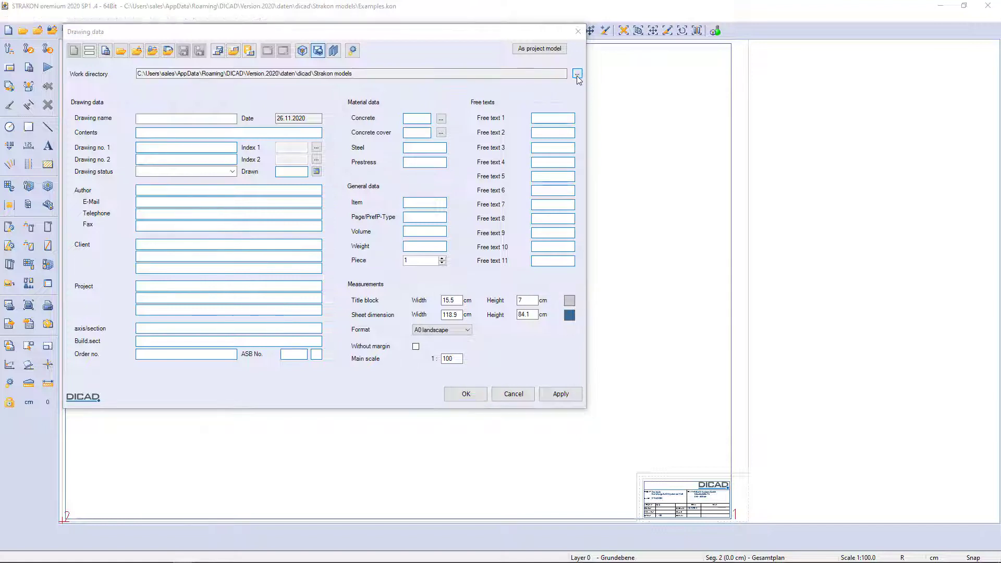
# Step: Create a Project001 folder on the Desktop and confirm it as the work directory
pyautogui.click(577, 74)
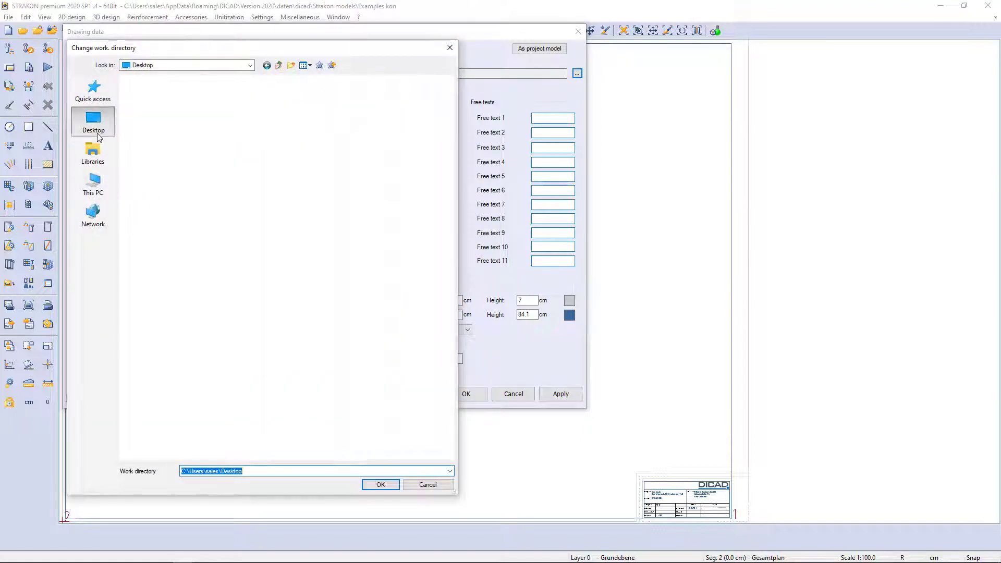
pyautogui.rightClick(252, 303)
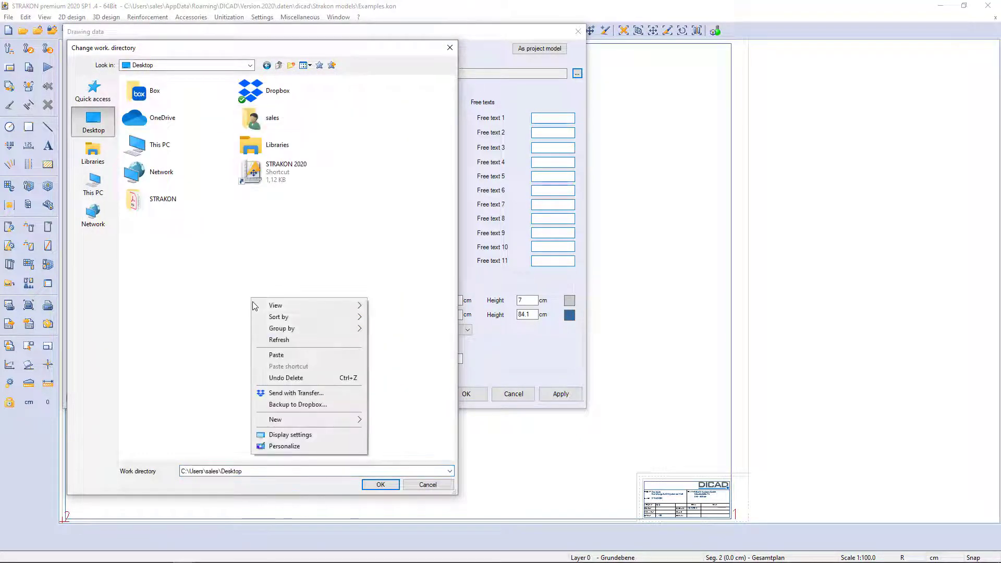
pyautogui.click(275, 419)
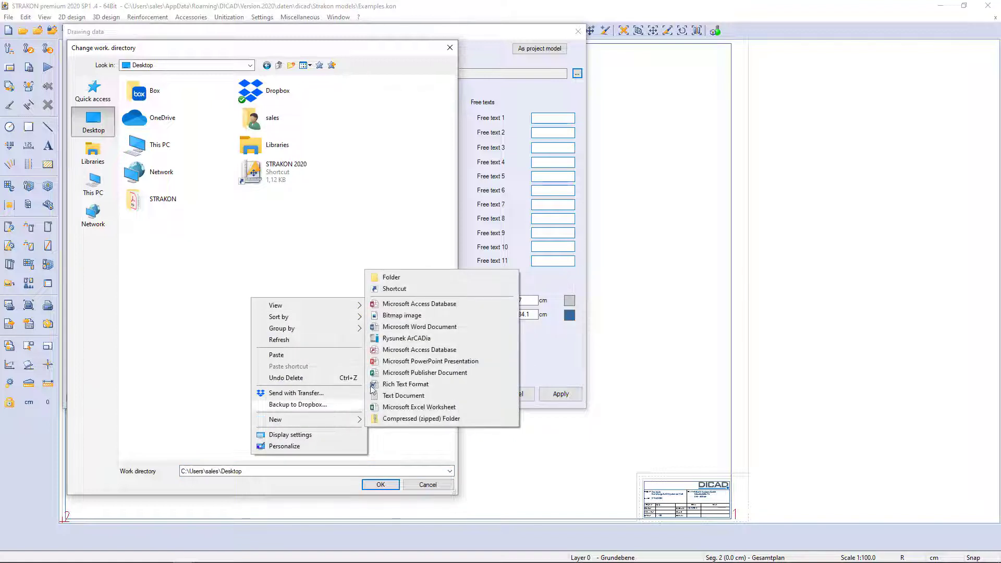
pyautogui.click(390, 277)
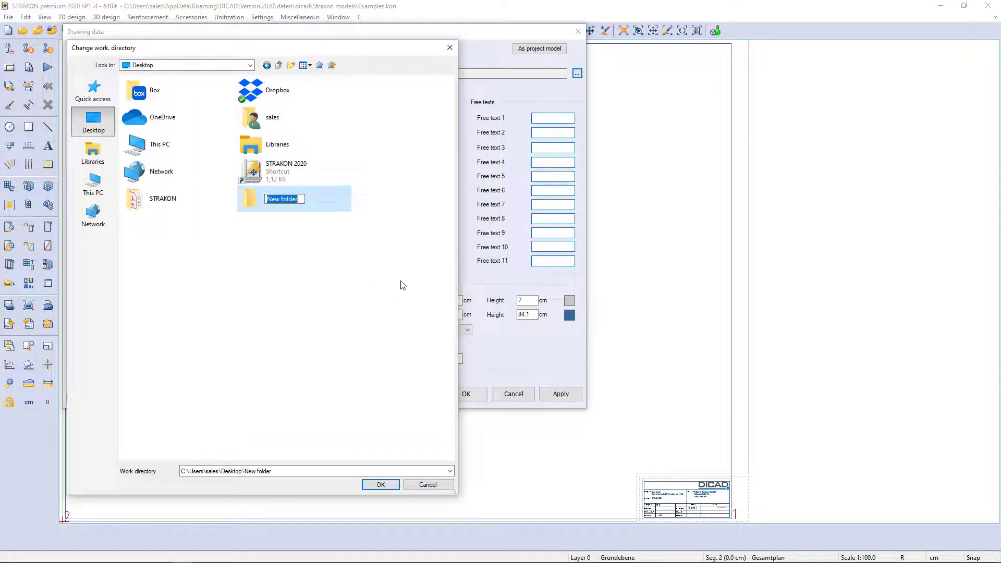
pyautogui.write('P')
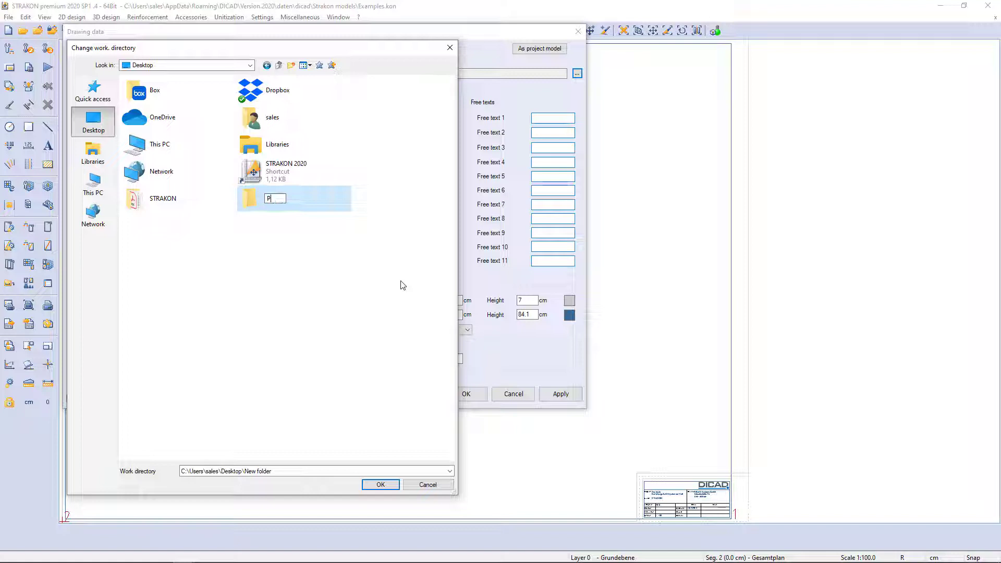
pyautogui.write('roject001')
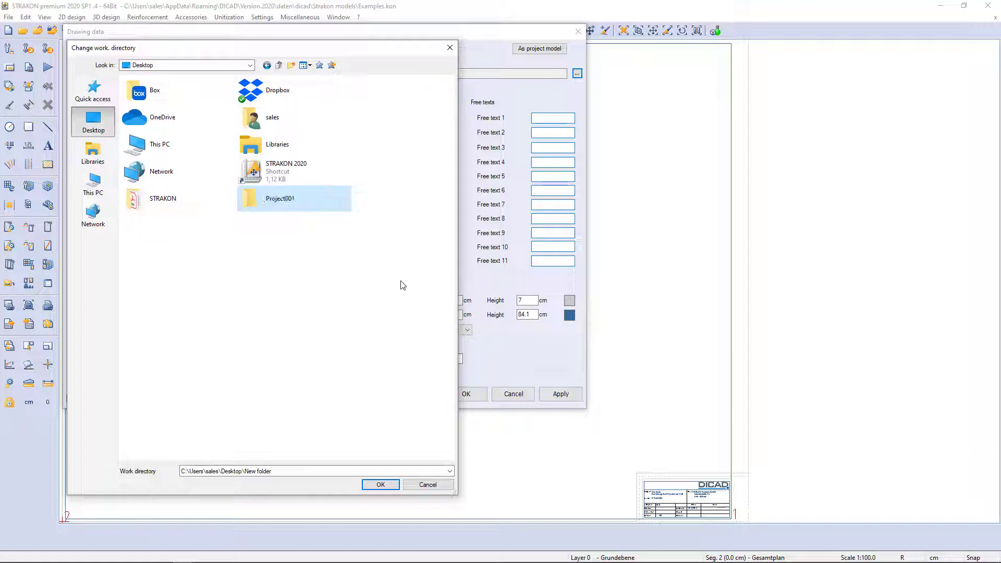
pyautogui.doubleClick(294, 199)
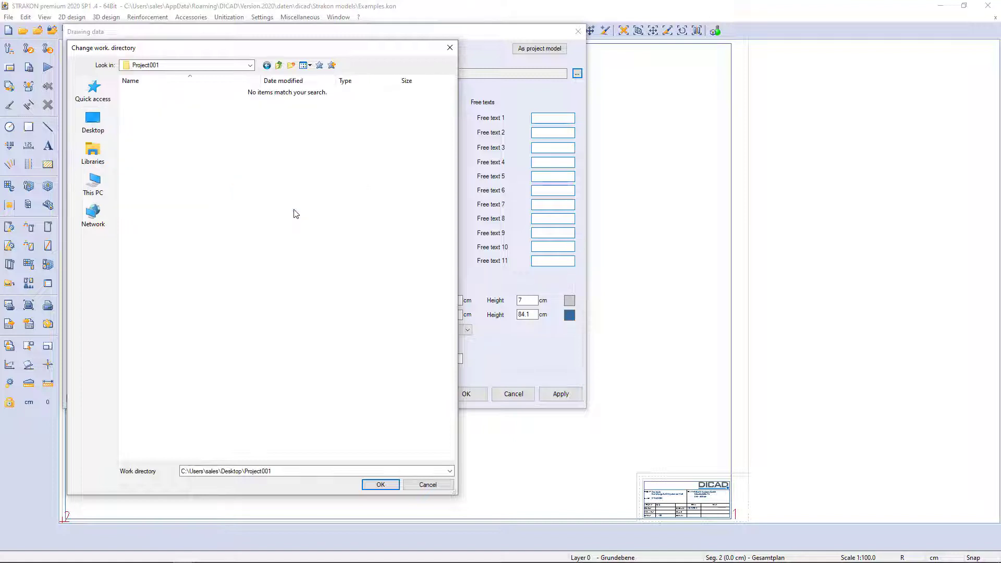
pyautogui.click(380, 484)
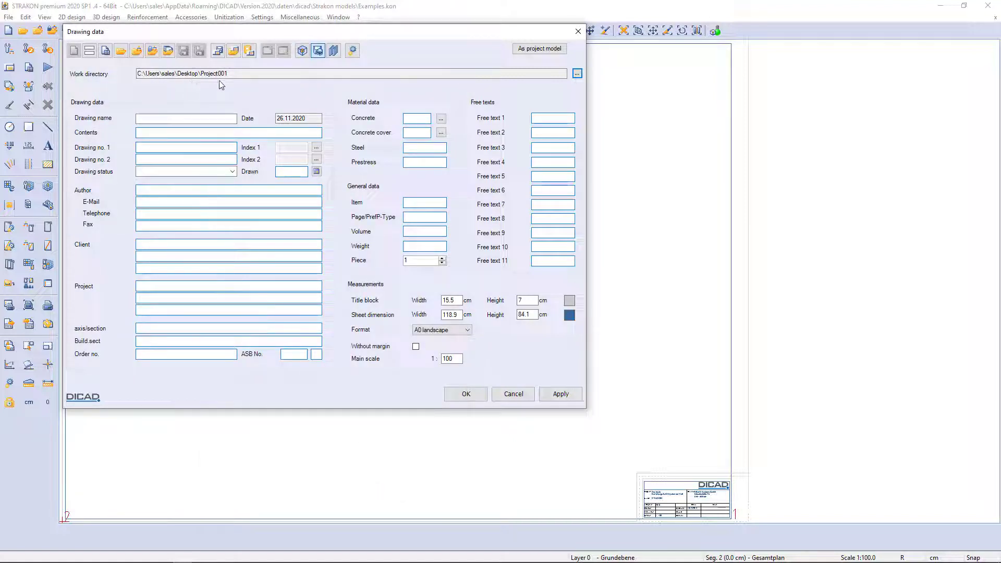
pyautogui.moveTo(146, 86)
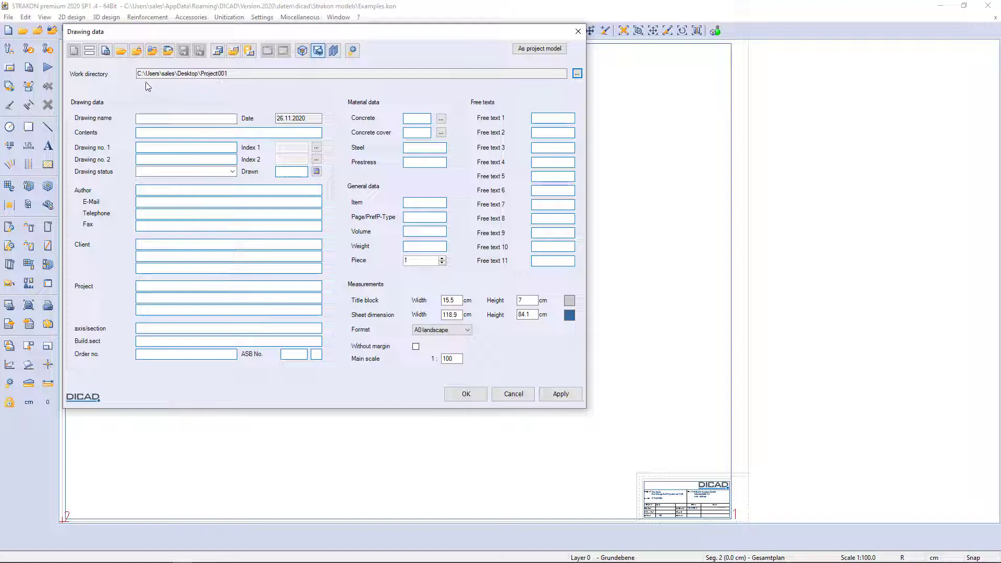
pyautogui.moveTo(89, 51)
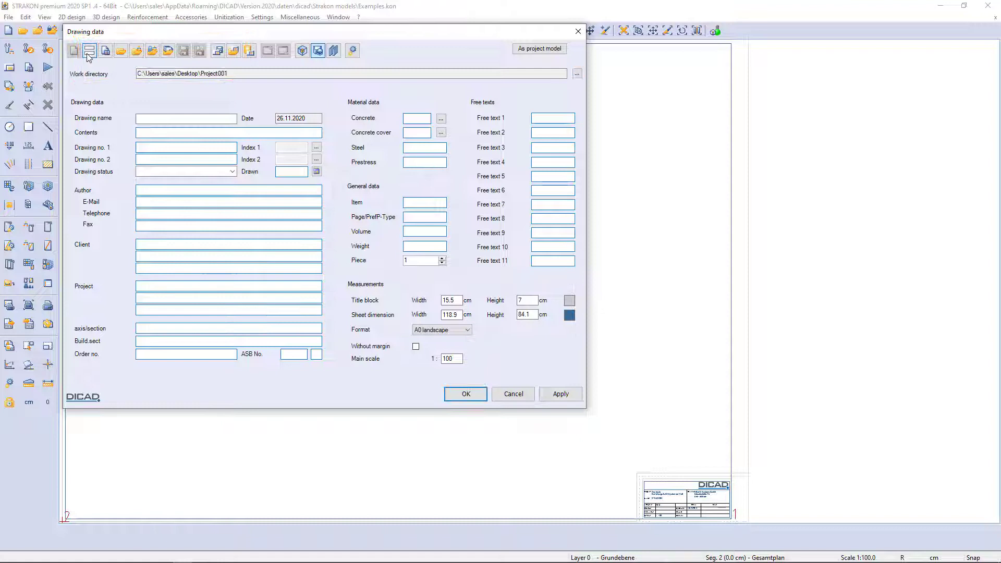
pyautogui.click(89, 51)
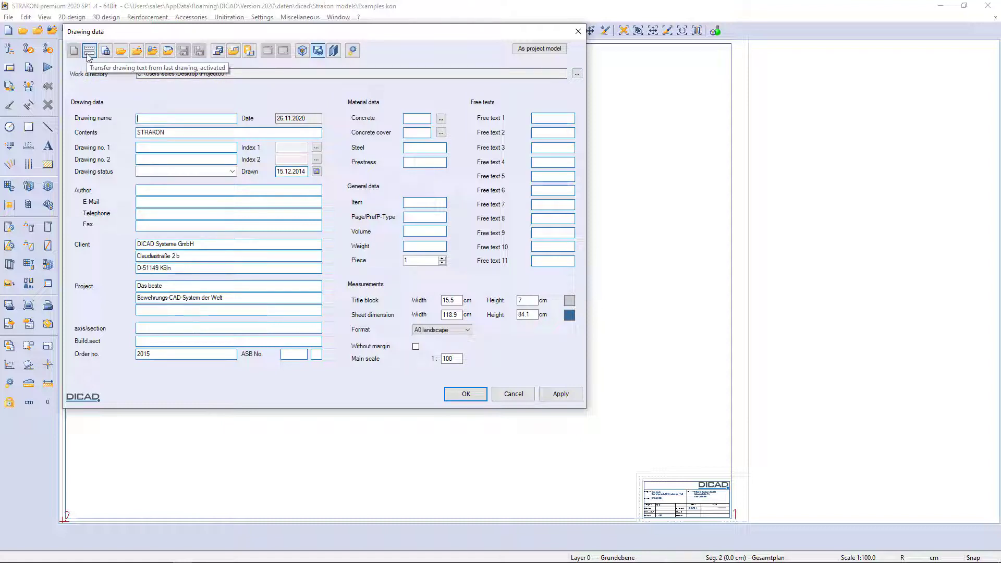
pyautogui.click(89, 51)
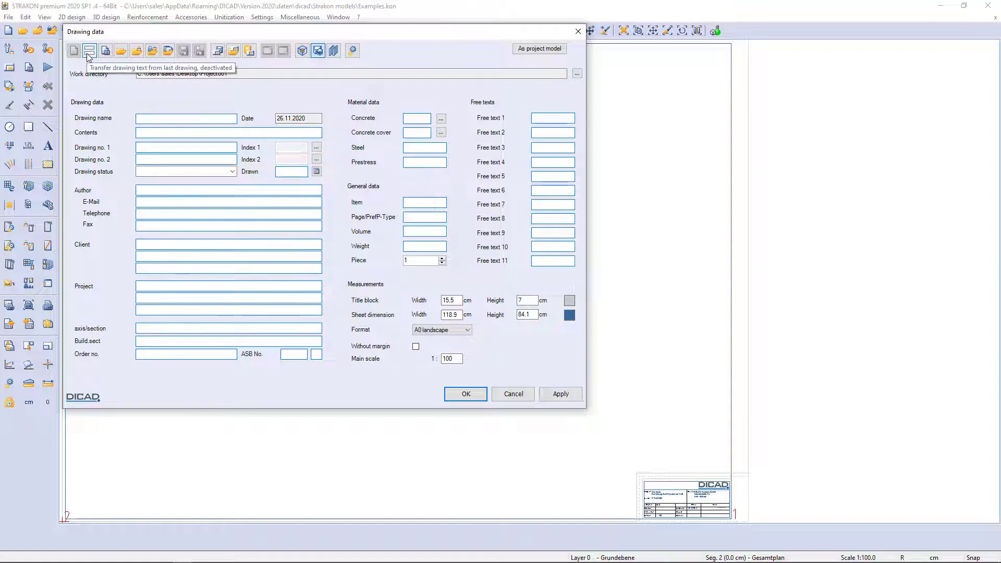
pyautogui.click(186, 118)
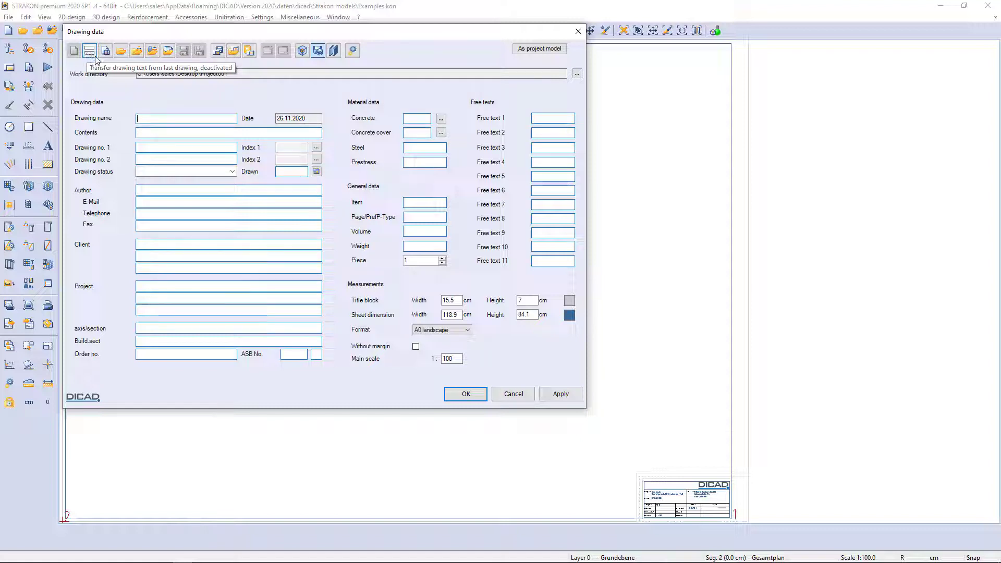
pyautogui.moveTo(105, 50)
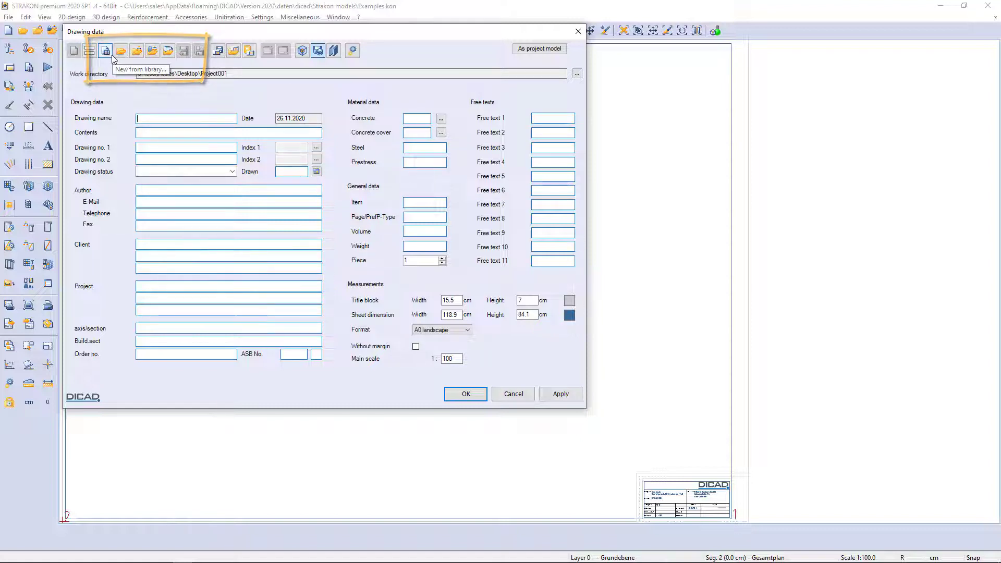
pyautogui.moveTo(310, 63)
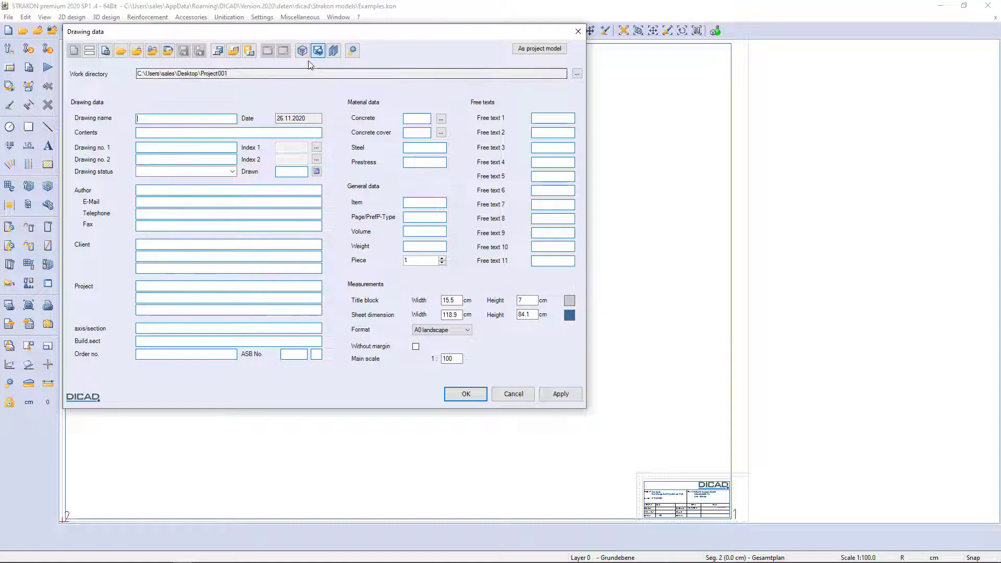
pyautogui.moveTo(302, 51)
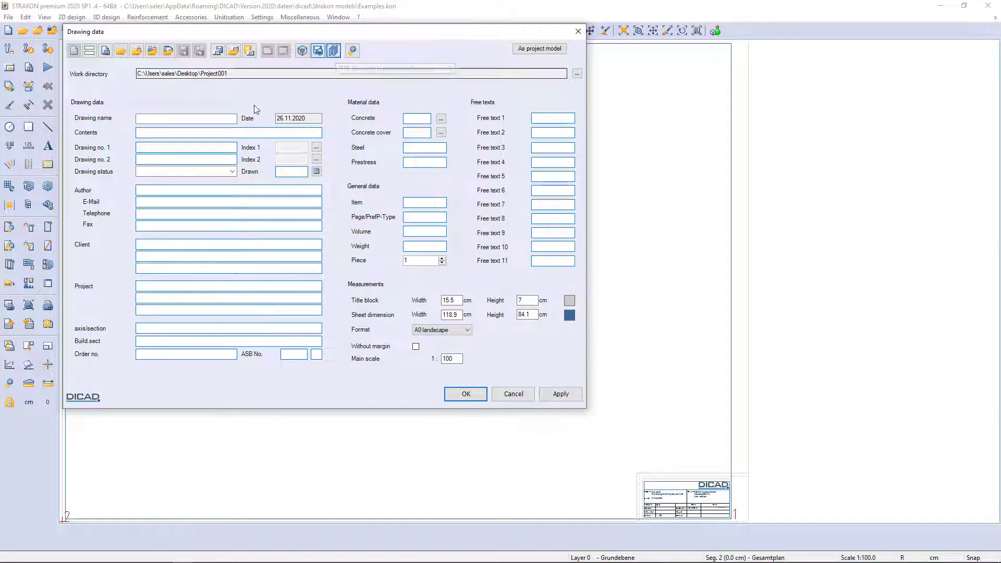
# Step: Name the drawing Plan 001 with A1 landscape sheet, title block height 10, scale 1:50
pyautogui.write('Plan 001')
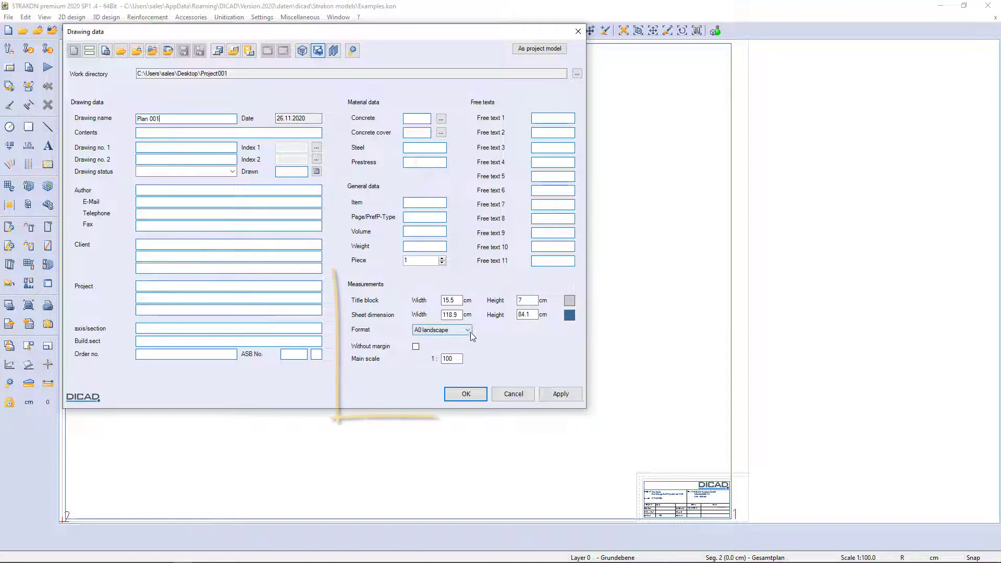
pyautogui.click(466, 329)
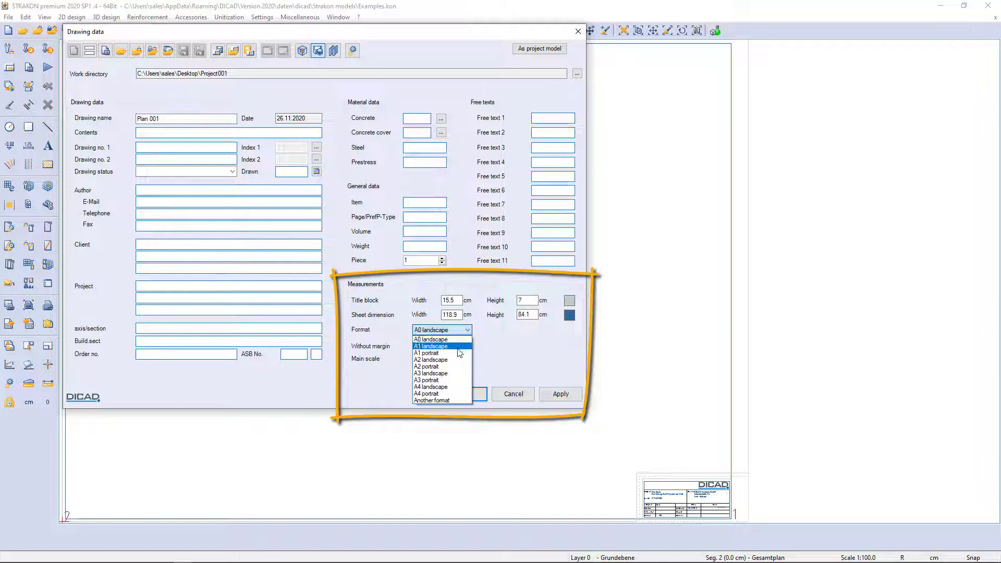
pyautogui.click(430, 345)
pyautogui.write('18')
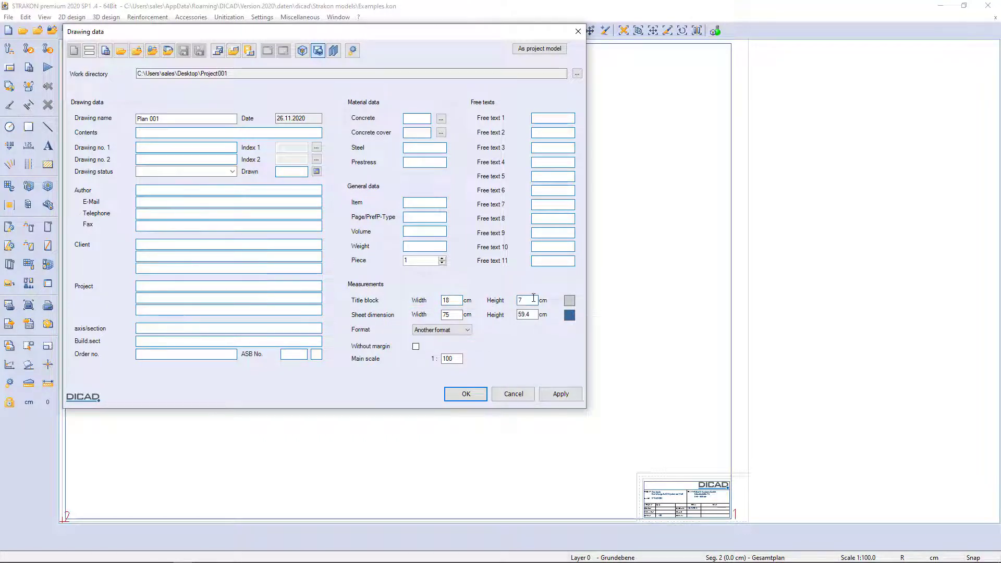
pyautogui.write('10')
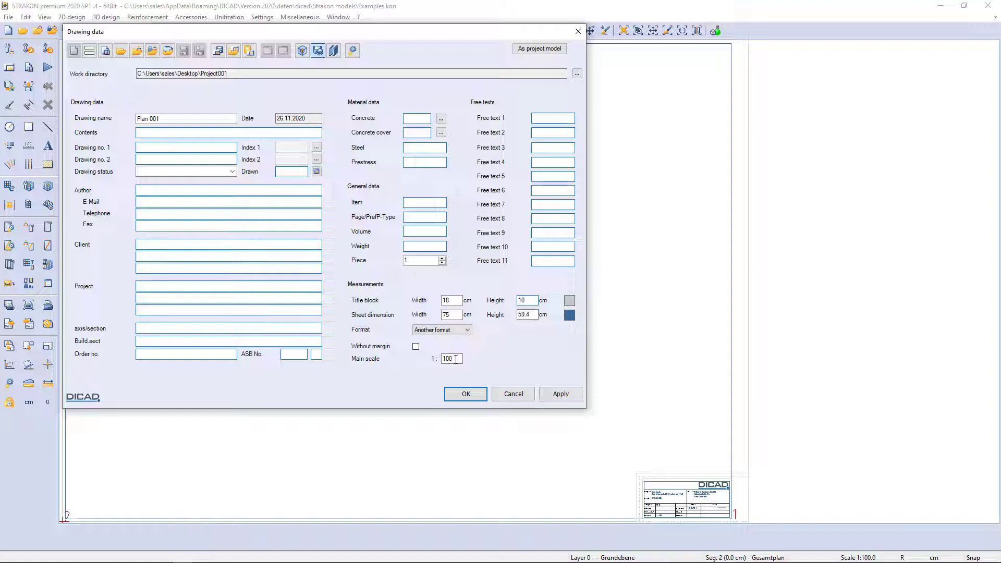
pyautogui.write('50')
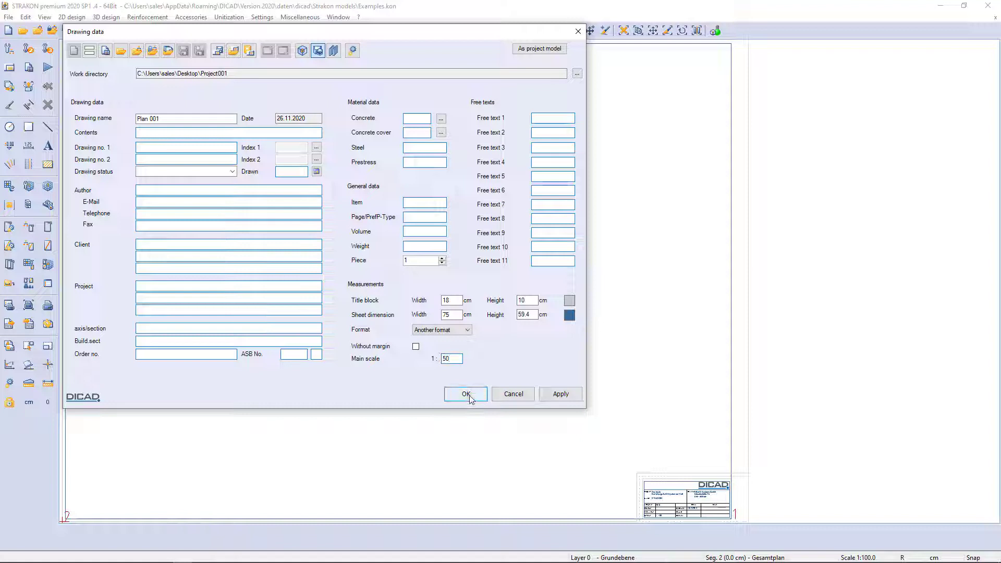
pyautogui.click(464, 393)
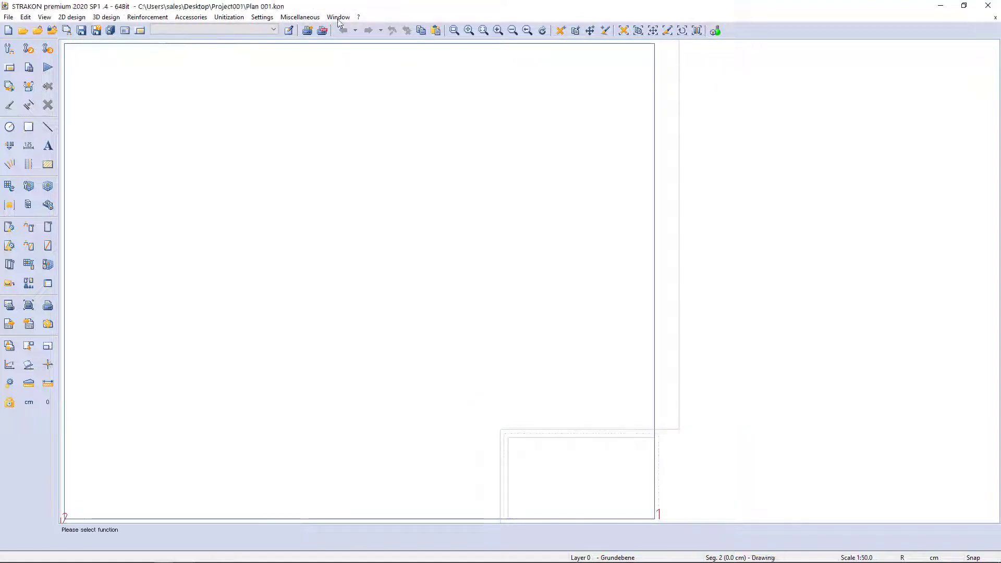
pyautogui.click(338, 17)
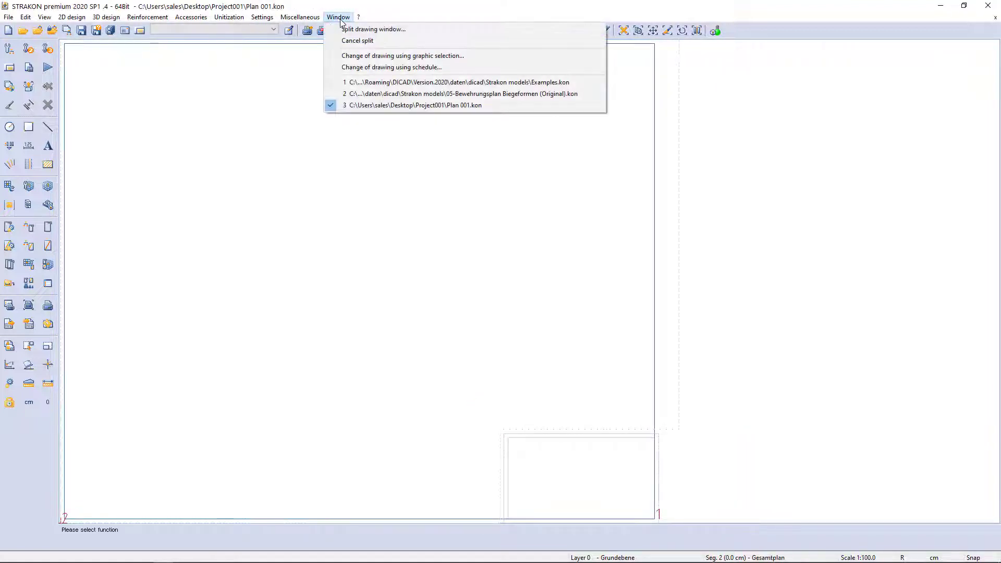
pyautogui.moveTo(455, 82)
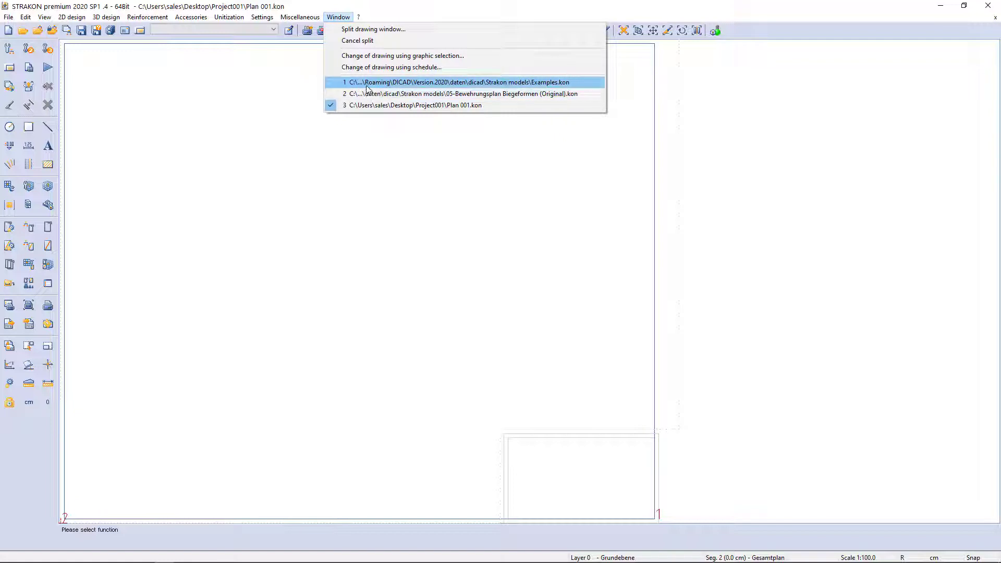
# Step: Switch to Examples.kon and close it via File > Close
pyautogui.click(455, 82)
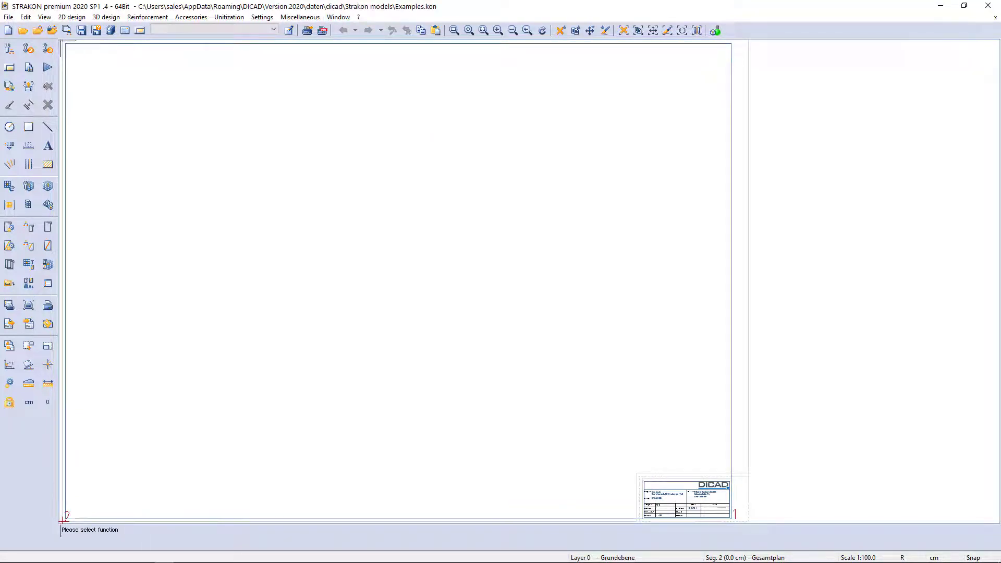
pyautogui.click(9, 17)
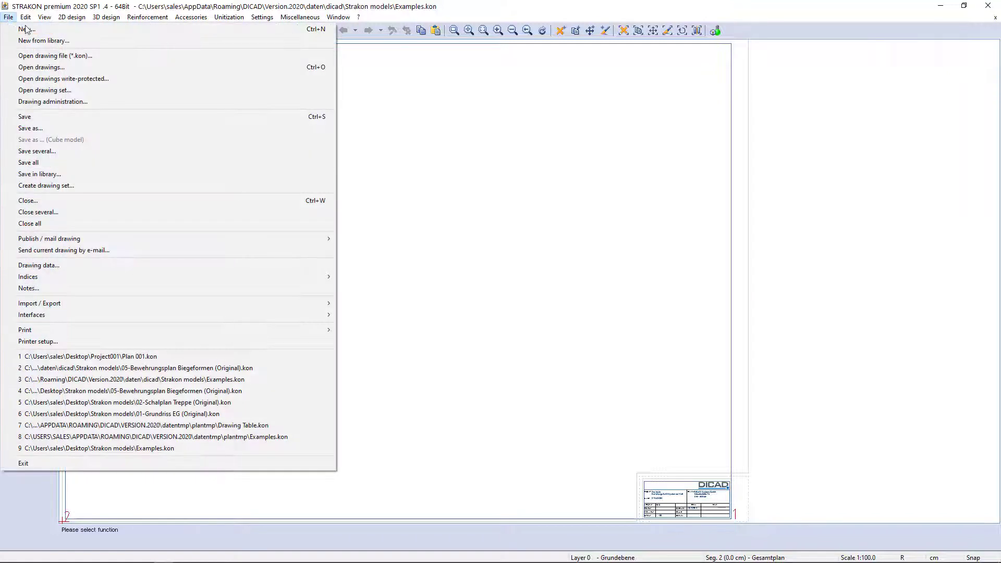
pyautogui.moveTo(54, 203)
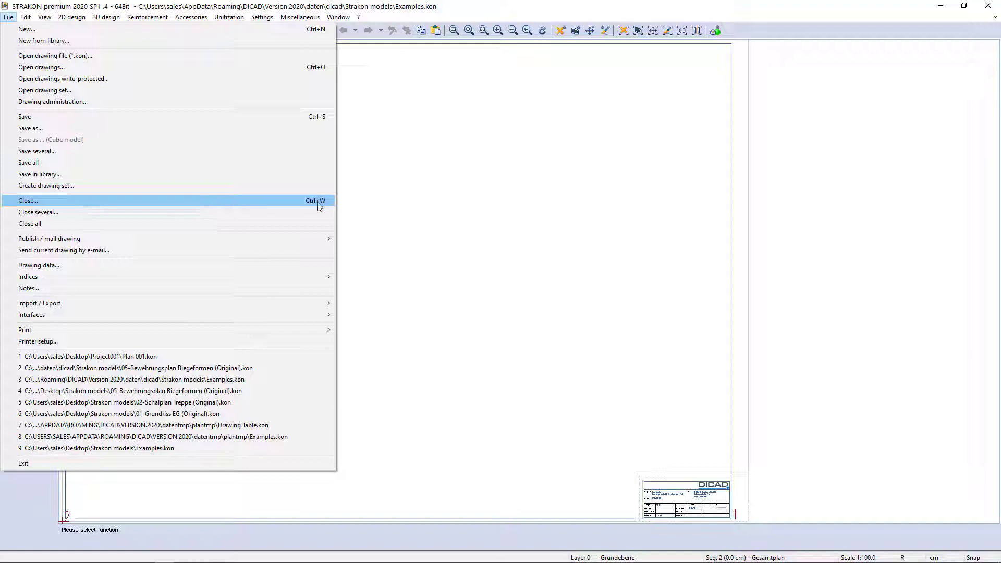
pyautogui.click(27, 200)
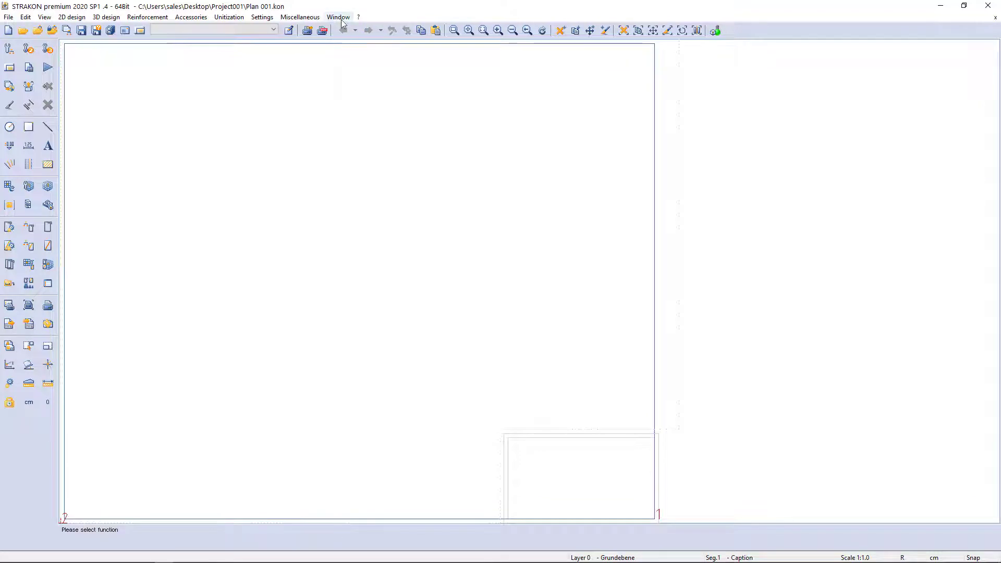
# Step: Copy the DICAD title block from the Biegeformen drawing, then return to Plan 001
pyautogui.click(338, 17)
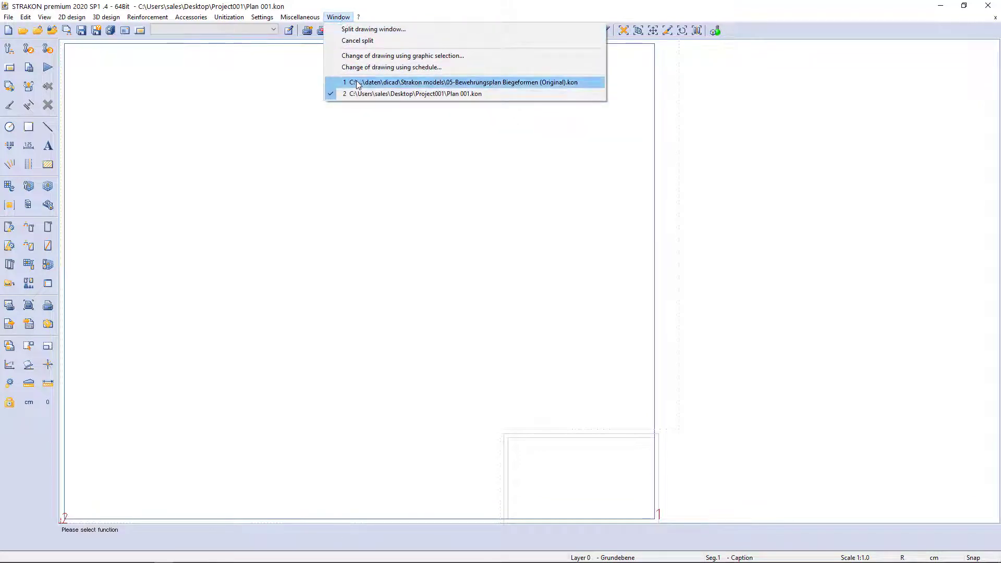
pyautogui.click(460, 81)
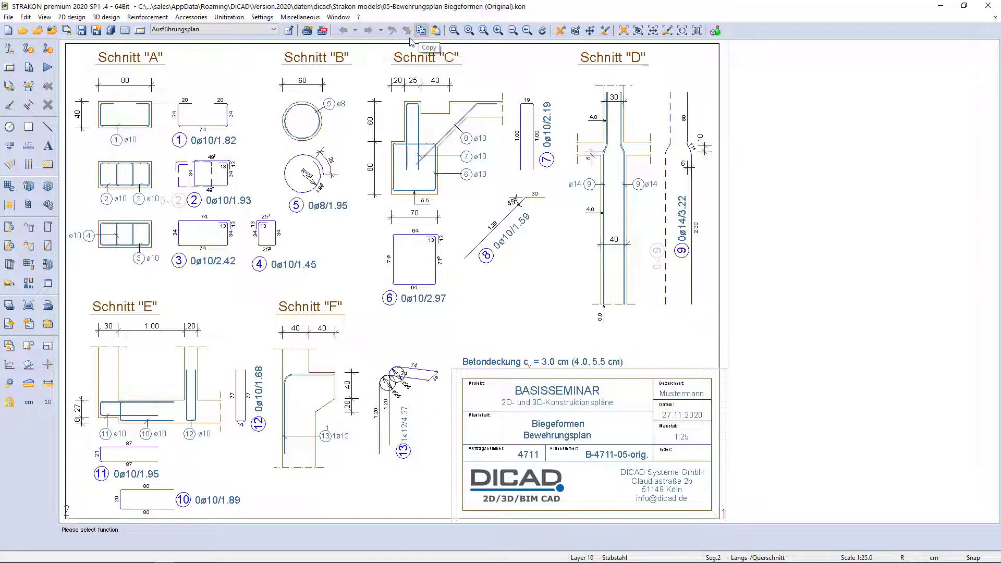
pyautogui.click(25, 17)
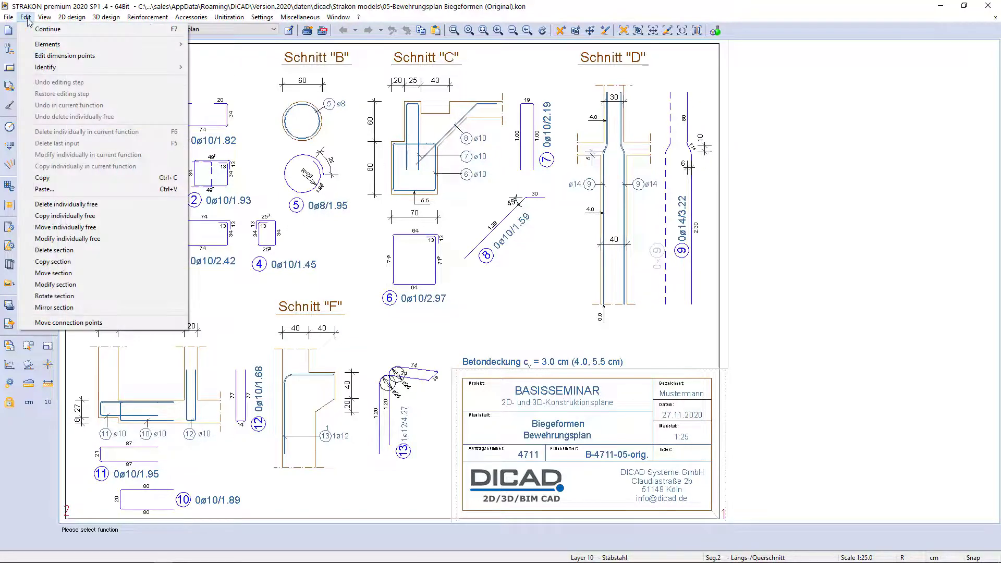
pyautogui.moveTo(96, 177)
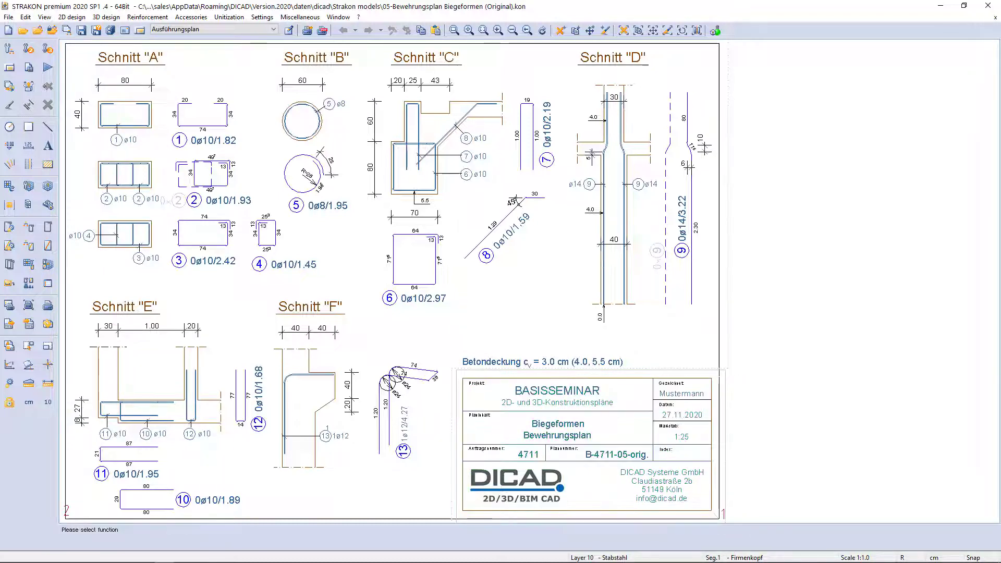
pyautogui.click(339, 16)
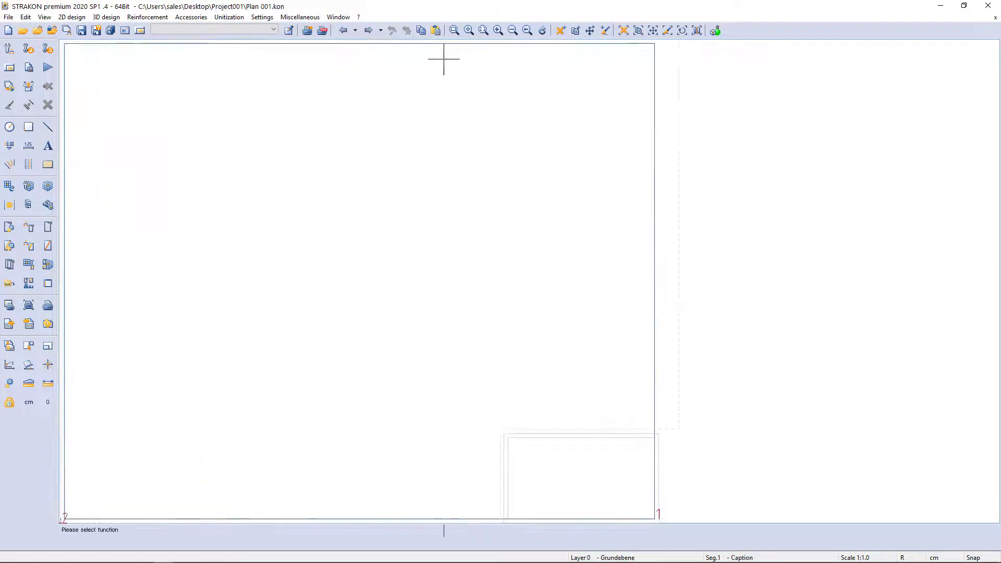
# Step: Paste the copied DICAD title block onto Plan 001, keeping its layer assignment
pyautogui.click(435, 30)
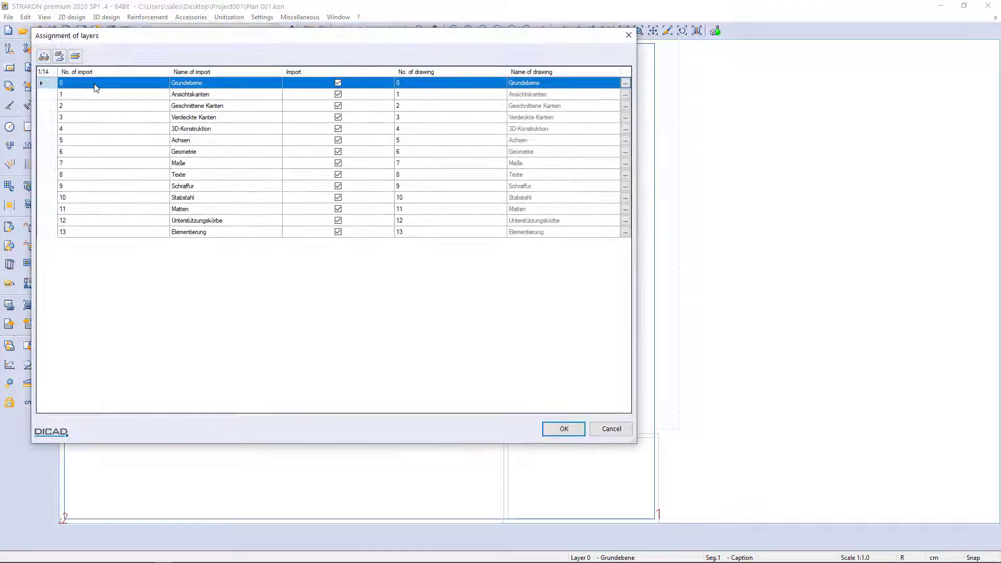
pyautogui.click(563, 428)
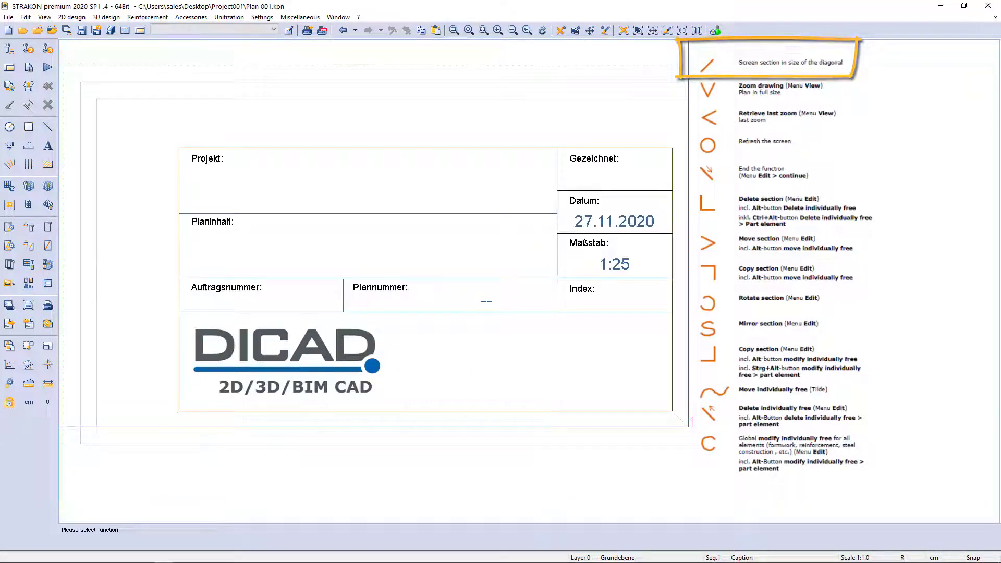
pyautogui.click(708, 89)
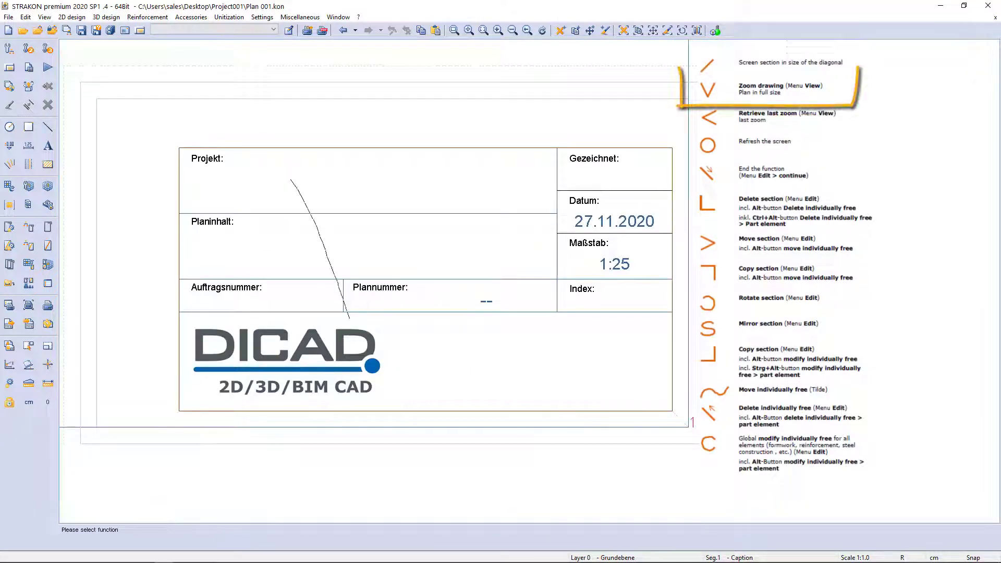
pyautogui.click(708, 86)
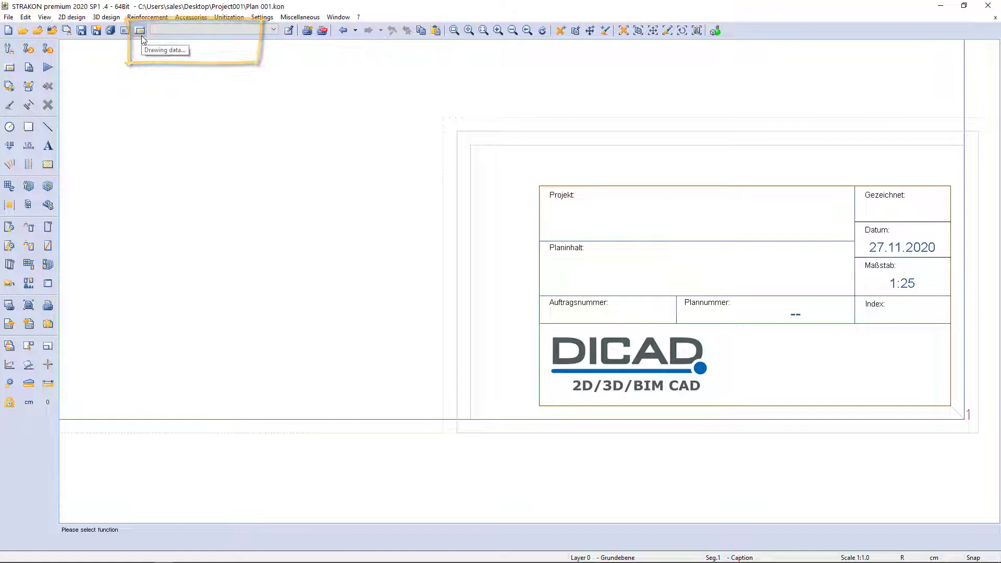
pyautogui.click(139, 30)
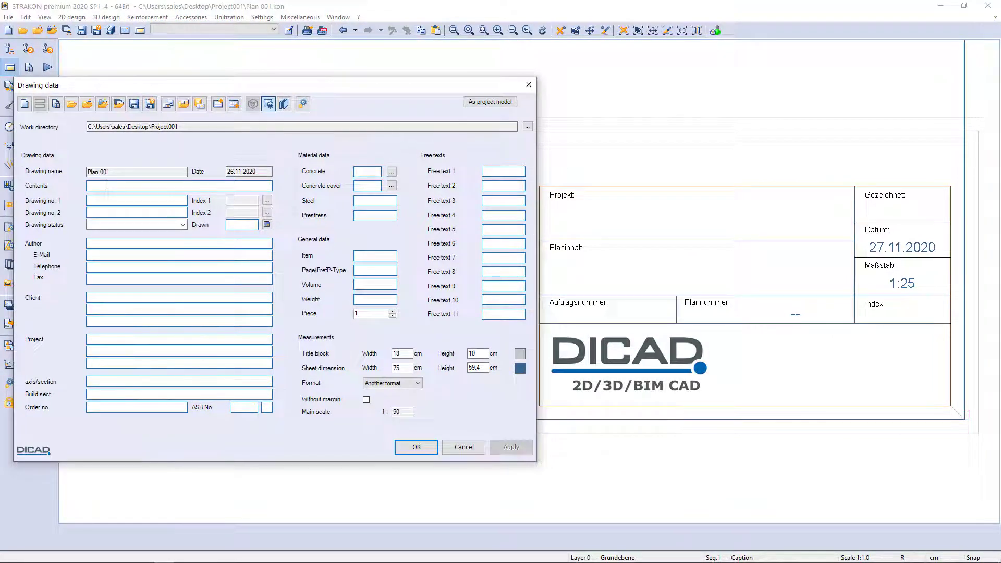
# Step: Enter drawing data: first floor, Dicad, Strakon, Group, order no. 4711, and confirm
pyautogui.write('first floor')
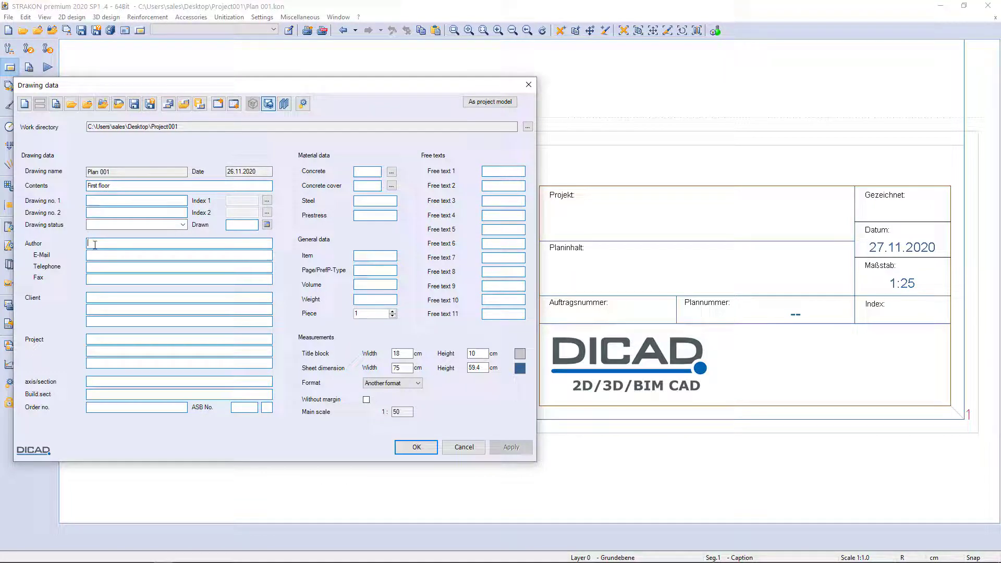
pyautogui.write('Dicad')
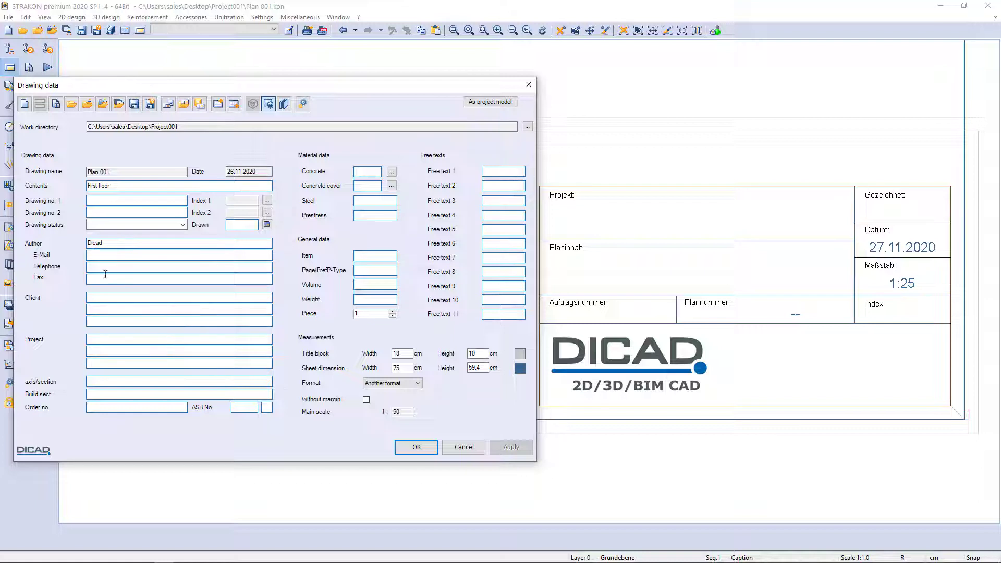
pyautogui.write('Strakon')
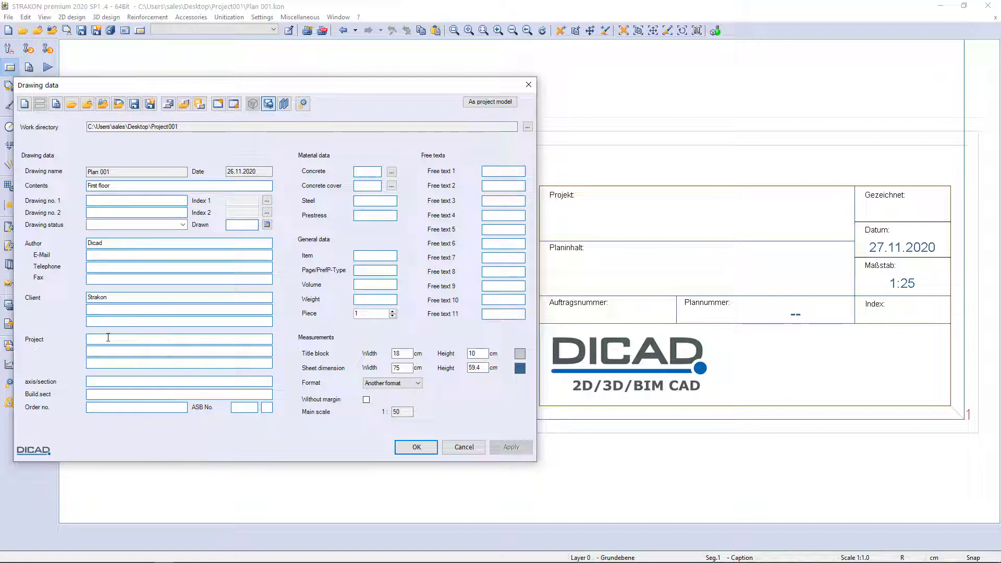
pyautogui.write('Group')
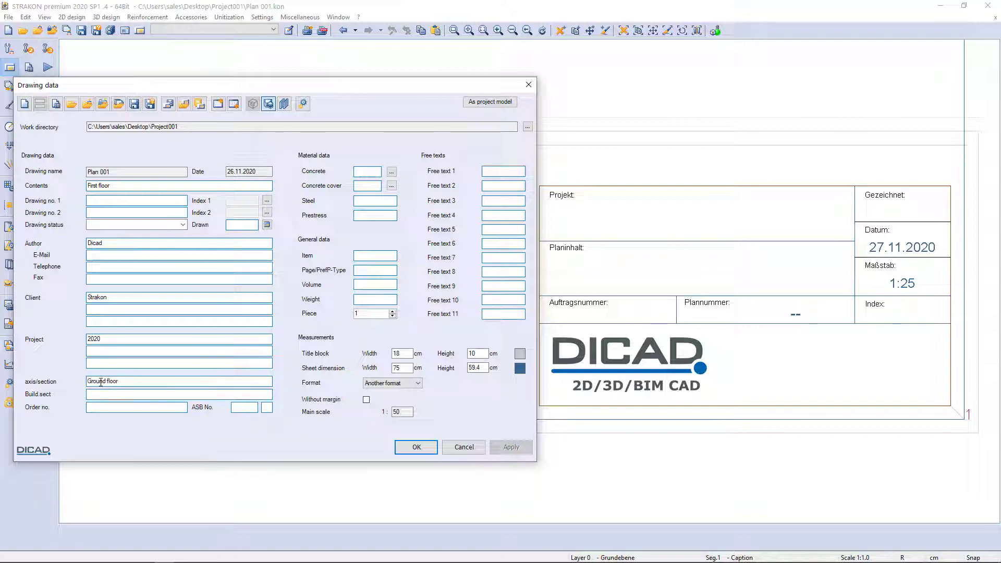
pyautogui.write('47')
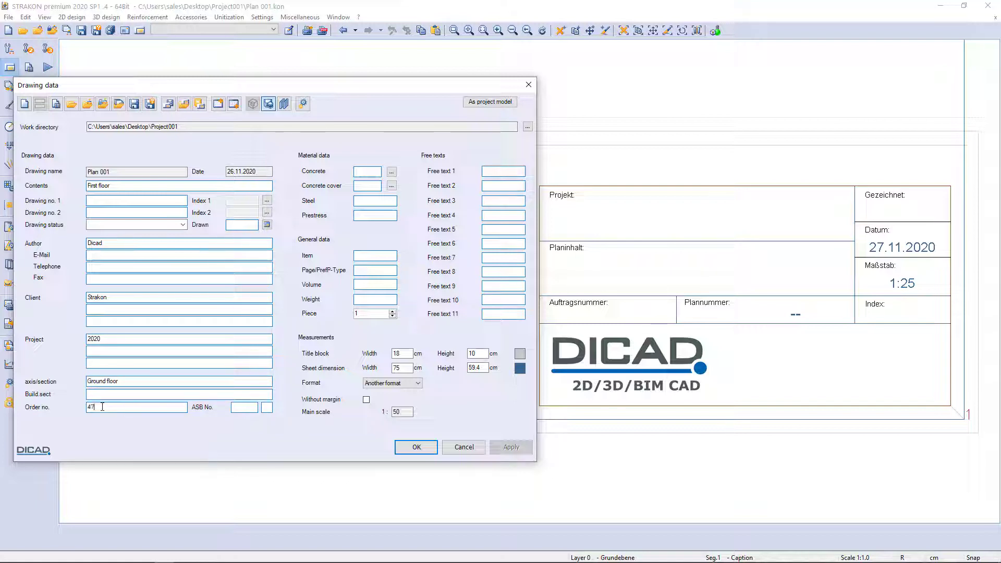
pyautogui.write('4711')
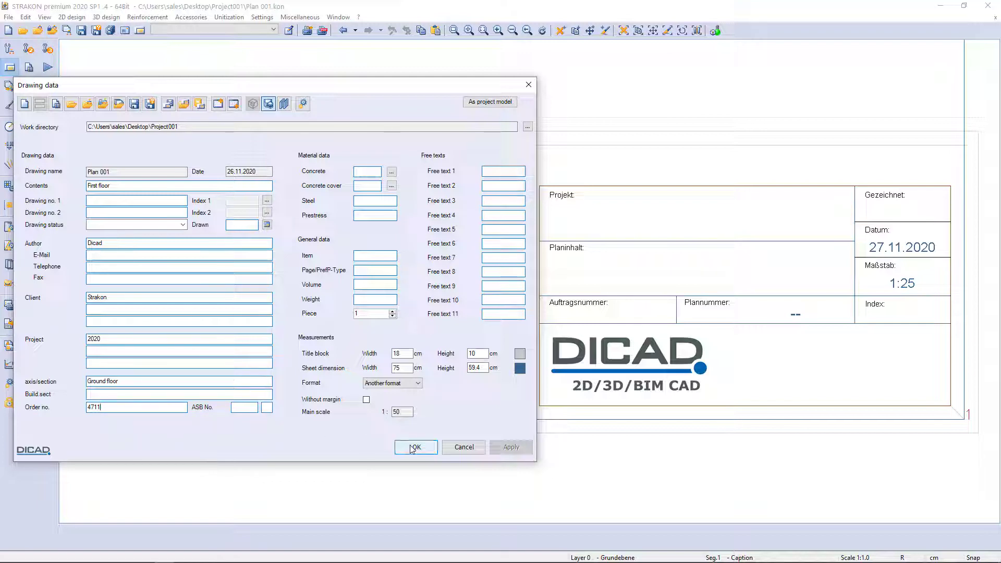
pyautogui.click(415, 446)
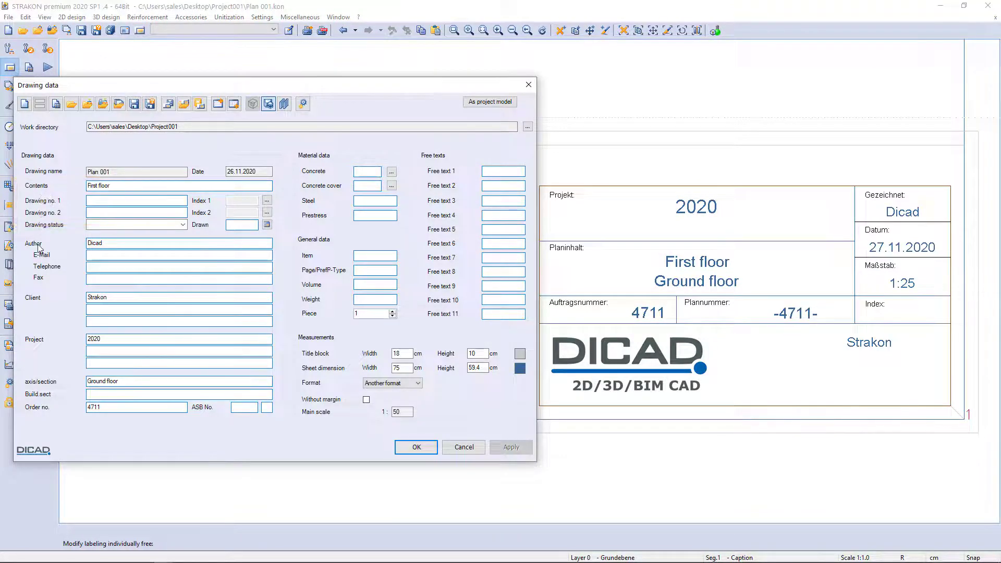
pyautogui.moveTo(39, 304)
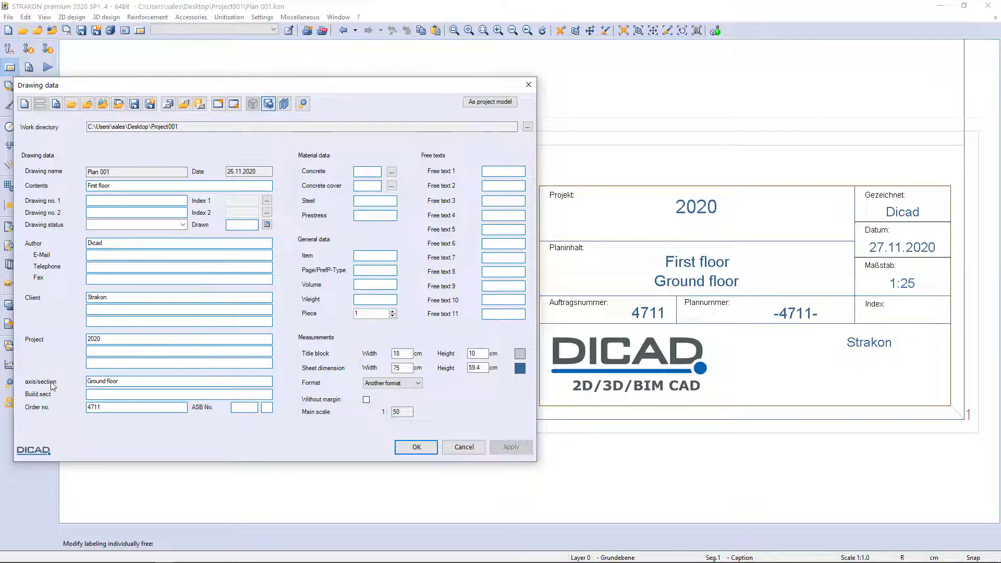
pyautogui.moveTo(50, 412)
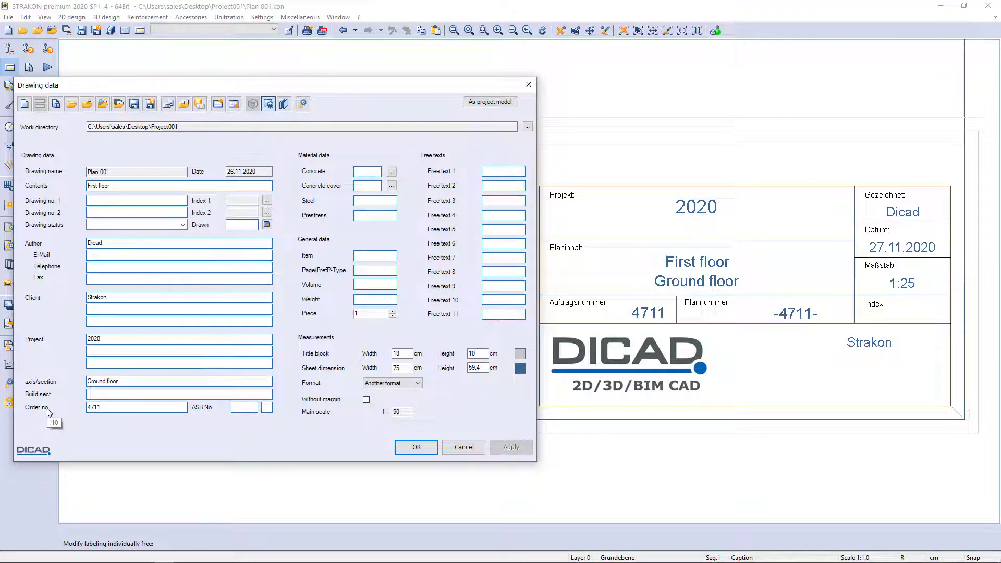
pyautogui.click(415, 446)
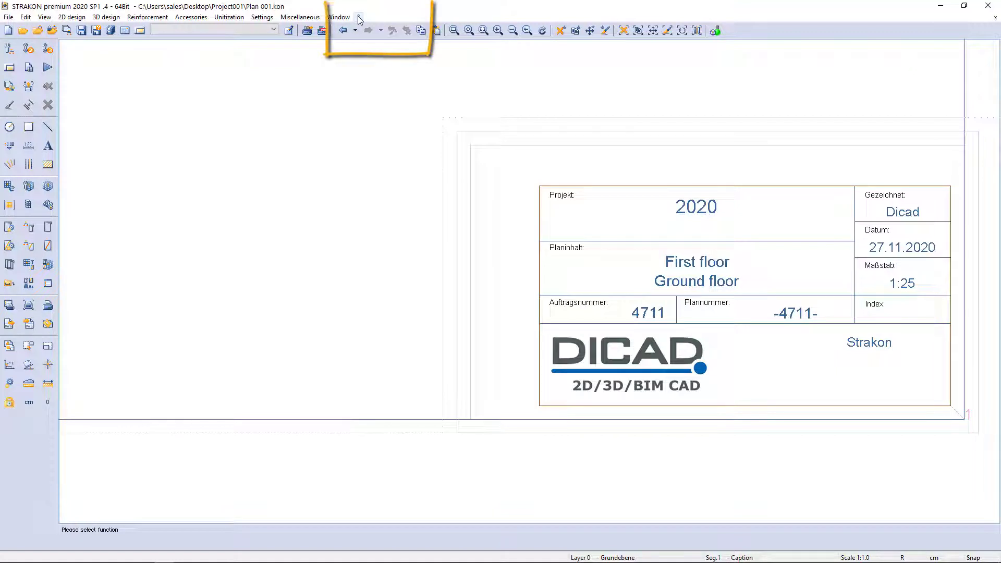
pyautogui.click(358, 16)
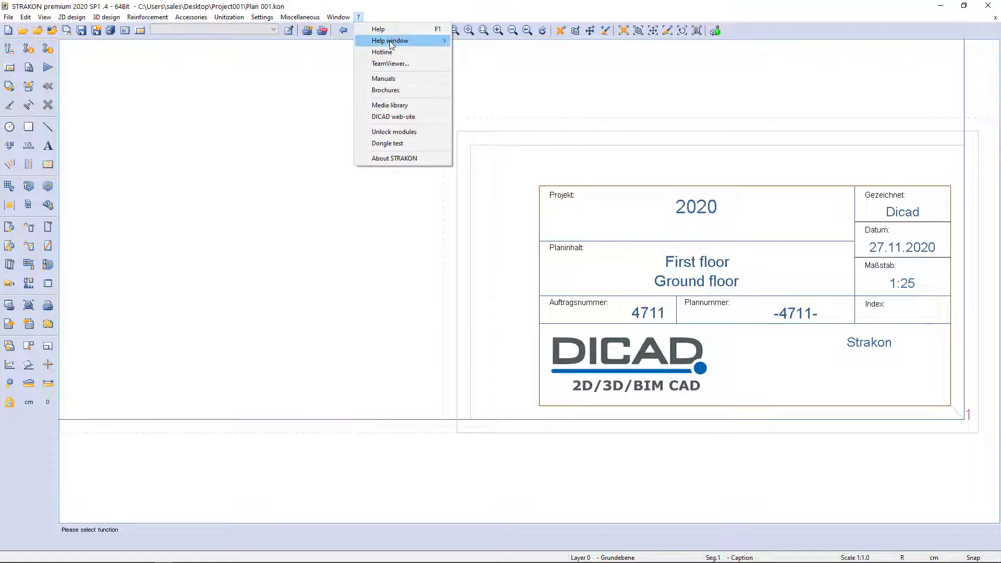
pyautogui.moveTo(390, 40)
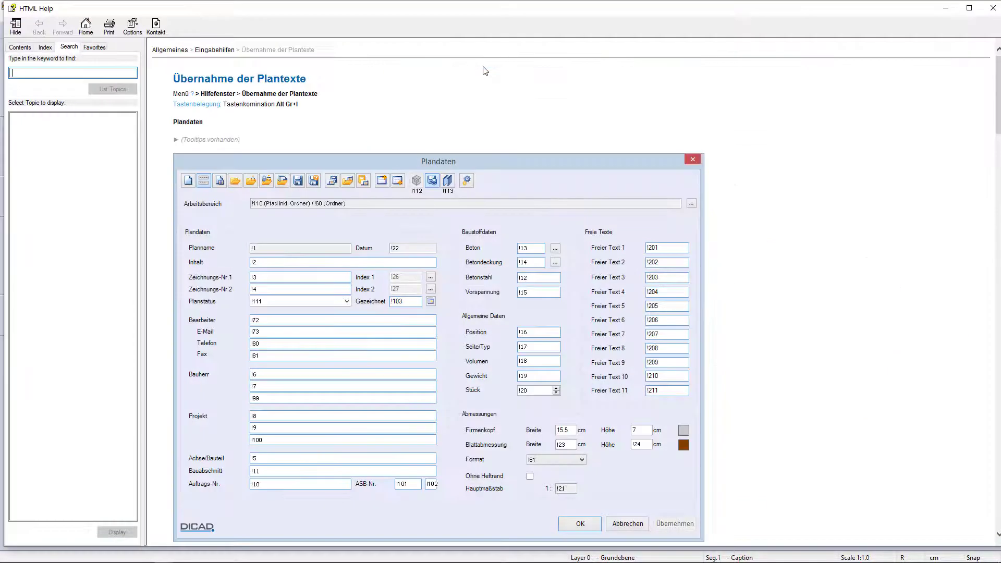
pyautogui.scroll(-3)
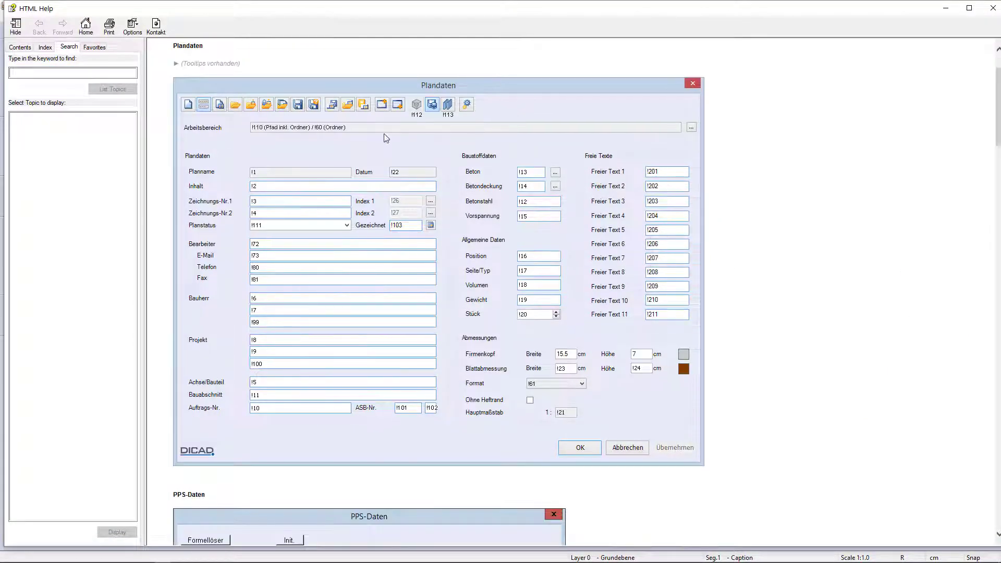
pyautogui.moveTo(540, 365)
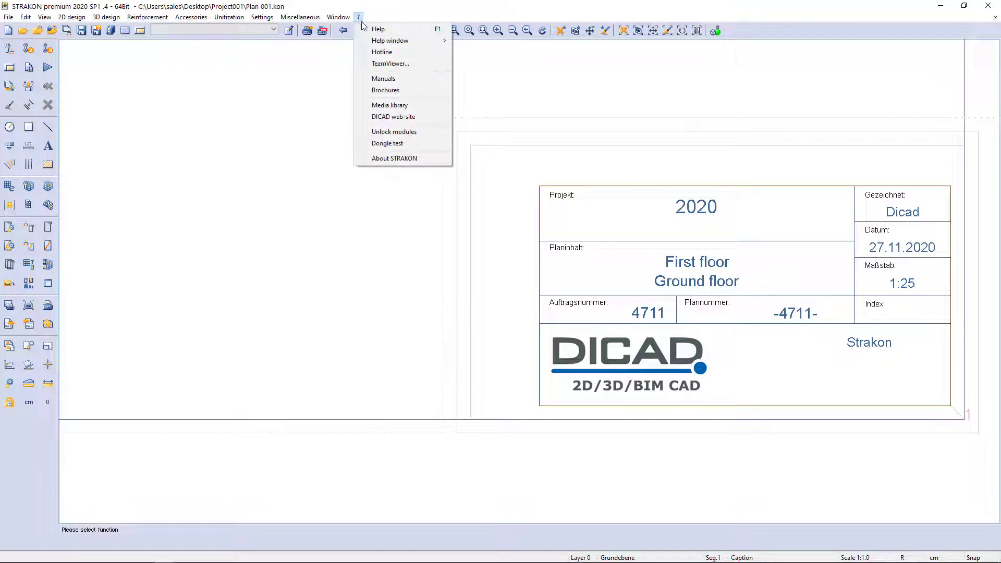
pyautogui.moveTo(390, 40)
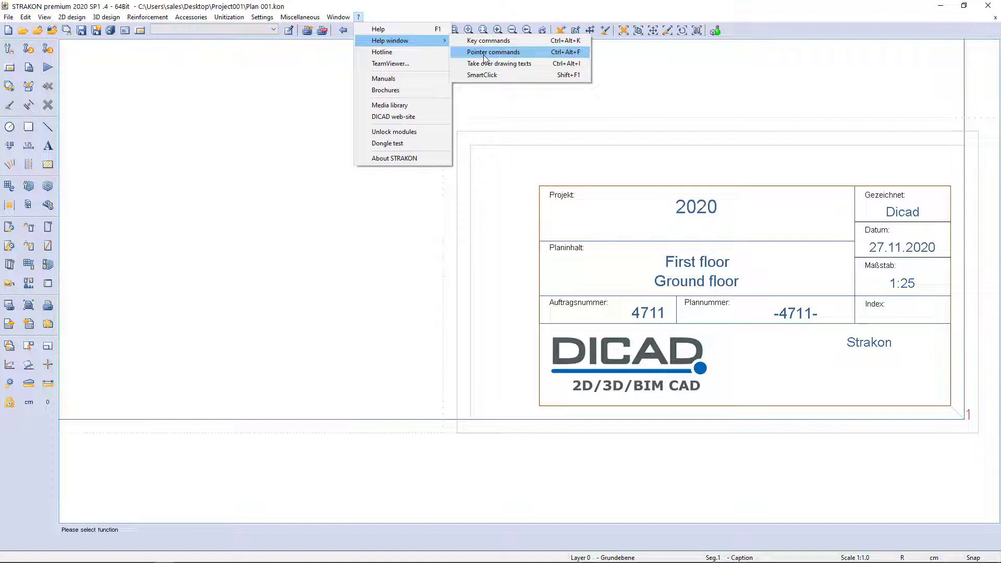
pyautogui.click(493, 51)
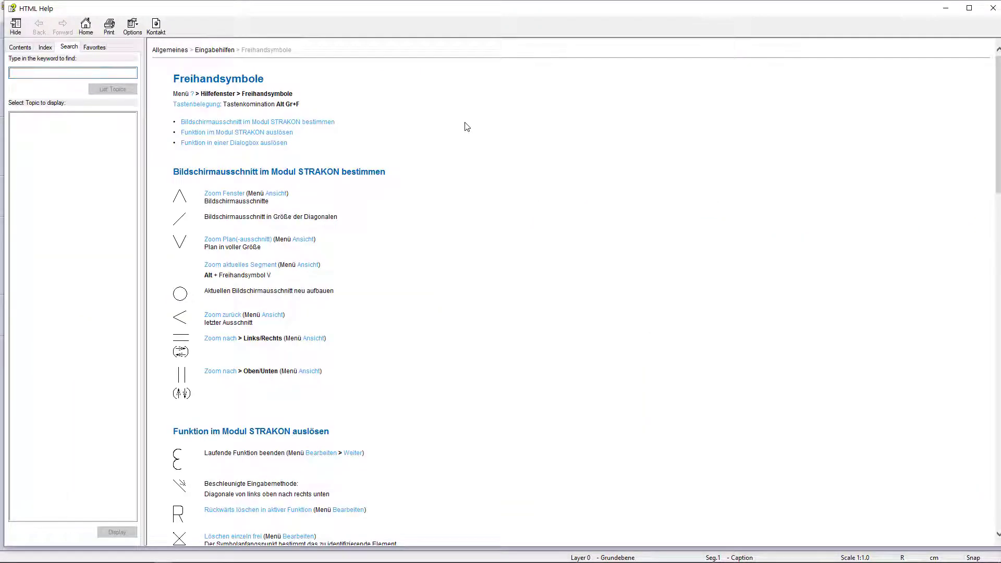
pyautogui.scroll(-3)
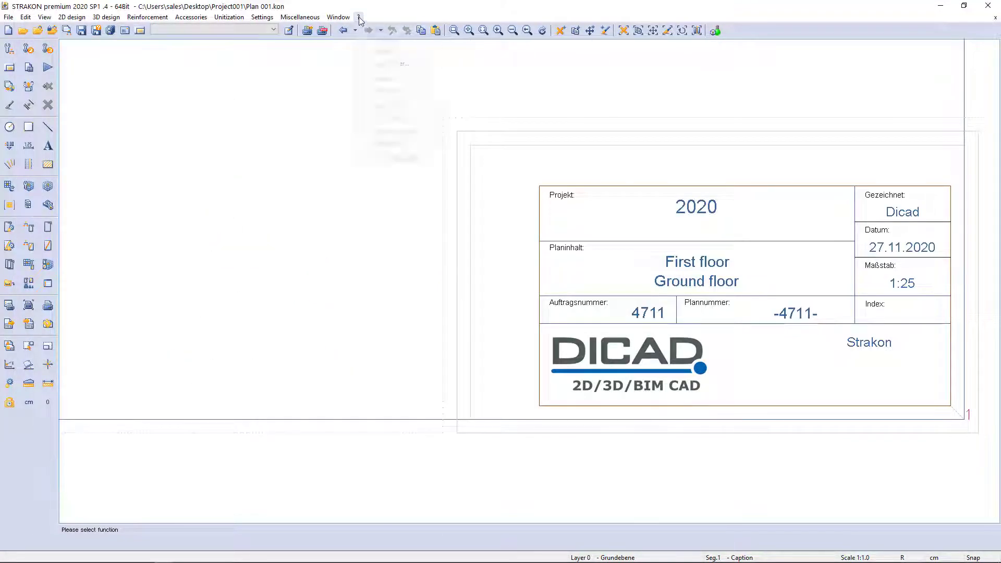
# Step: Browse the English STRAKON manuals folder, close it, and zoom to the whole sheet
pyautogui.click(358, 16)
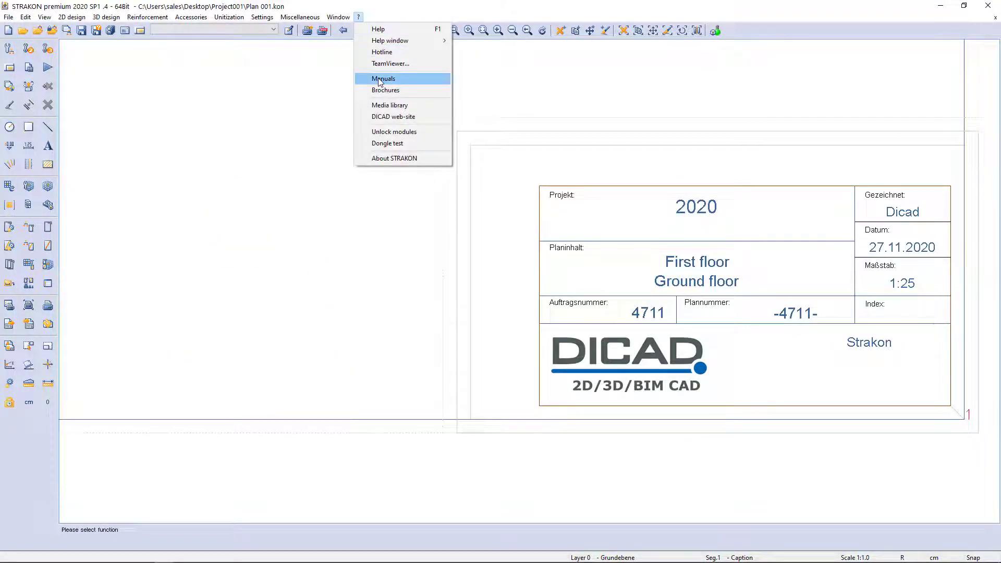
pyautogui.click(383, 78)
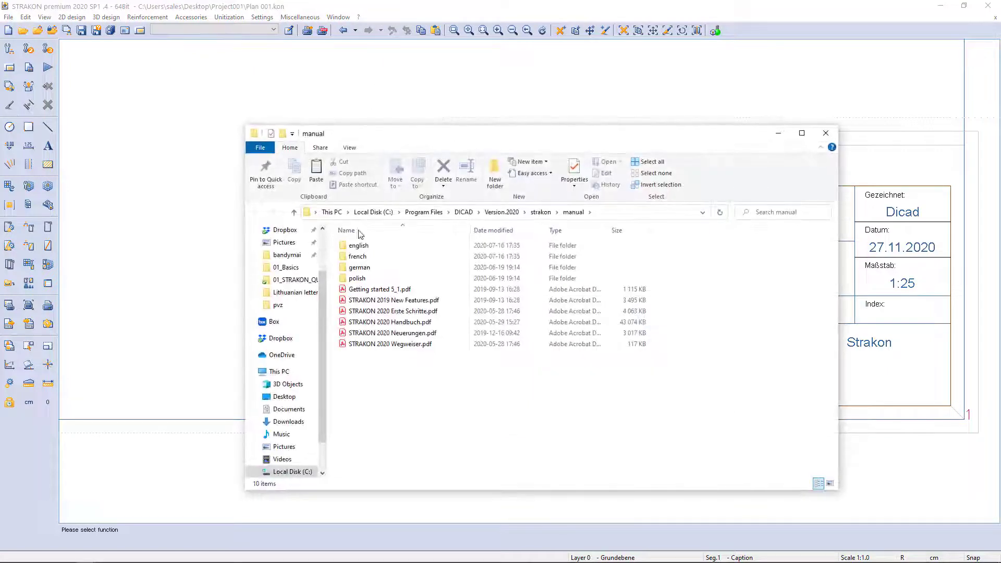
pyautogui.doubleClick(358, 245)
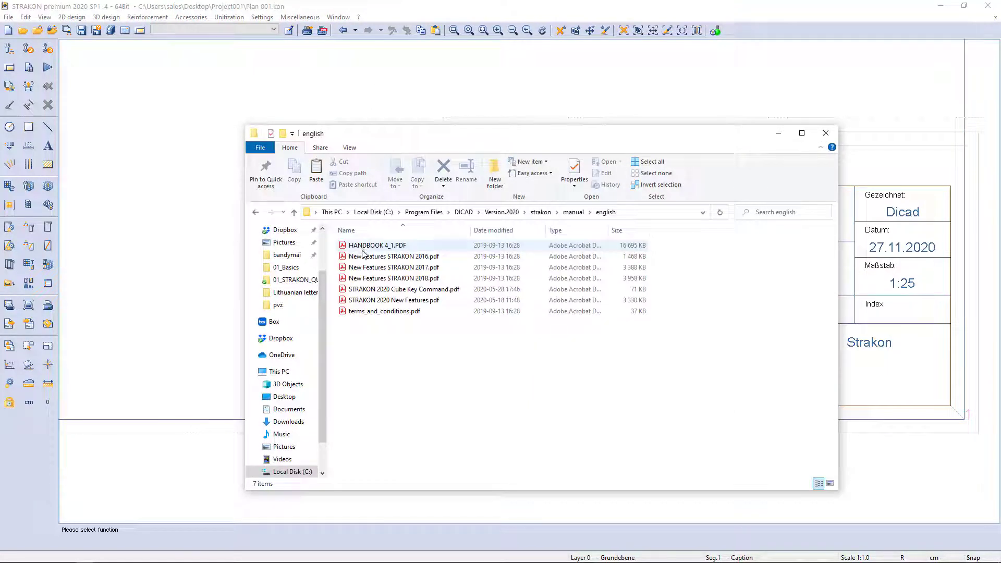
pyautogui.click(825, 133)
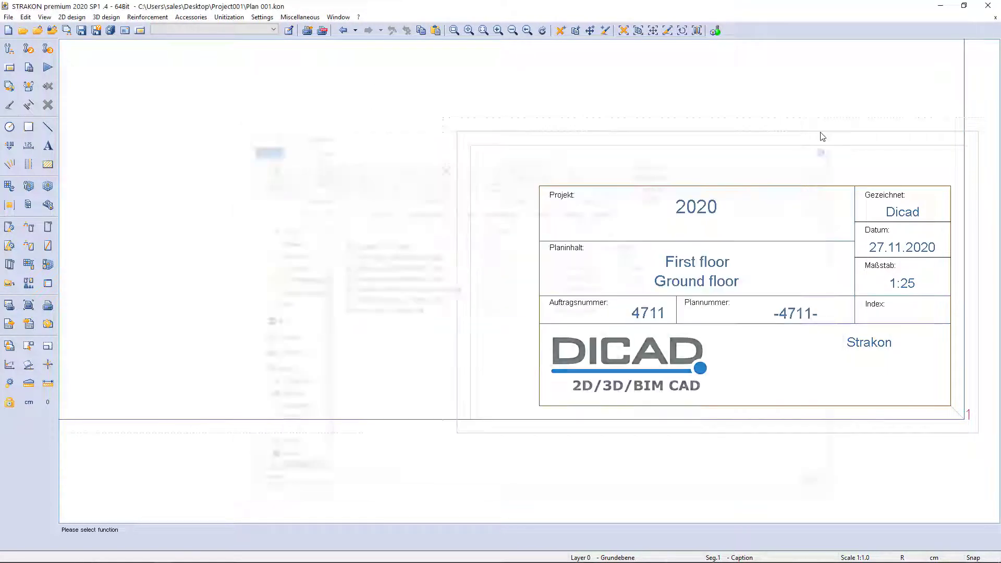
pyautogui.moveTo(823, 137)
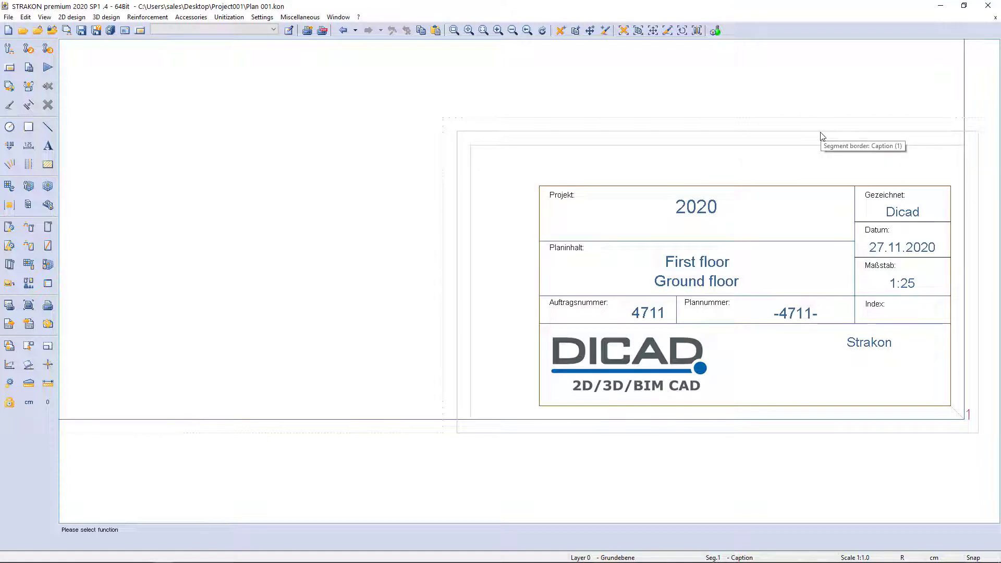
pyautogui.moveTo(313, 160); pyautogui.dragTo(356, 256)
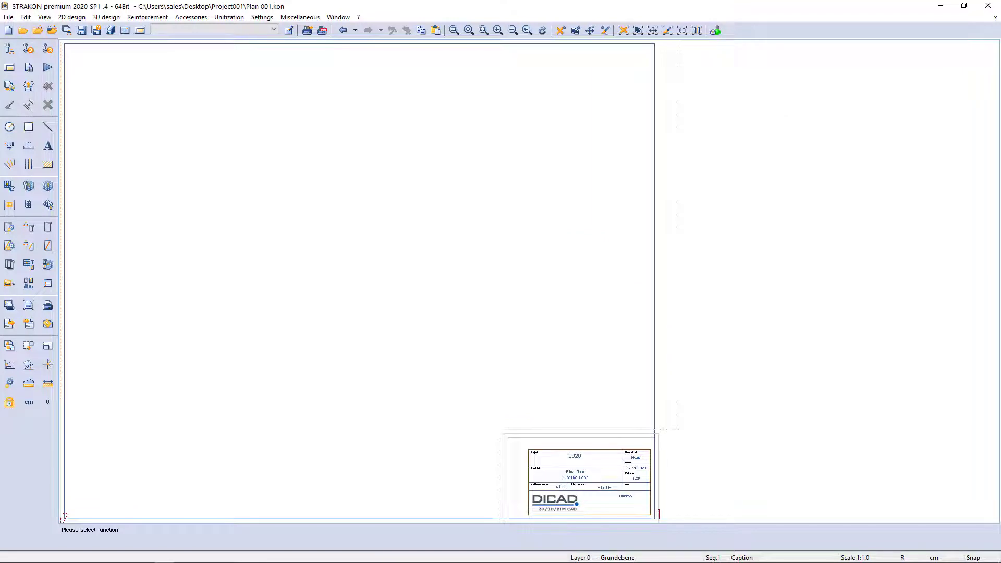
# Step: Change the sheet format in Drawing data to A1 landscape, 84.1 × 59.4 cm
pyautogui.click(140, 30)
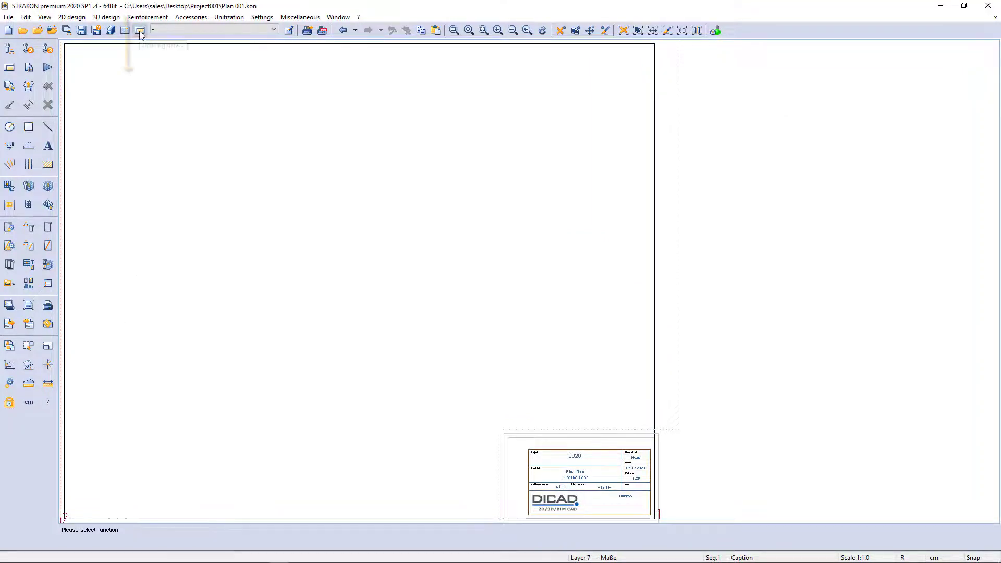
pyautogui.click(139, 30)
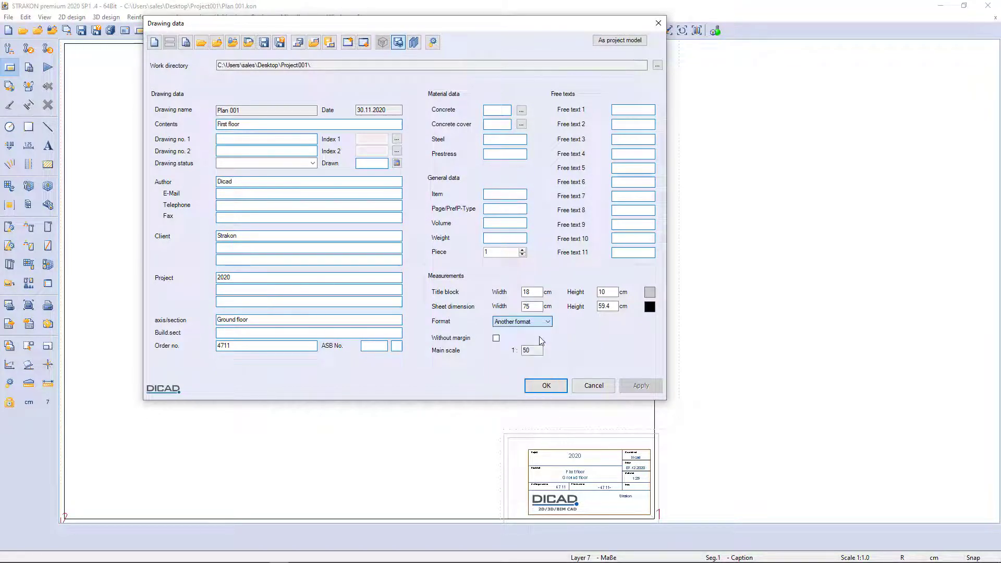
pyautogui.click(520, 321)
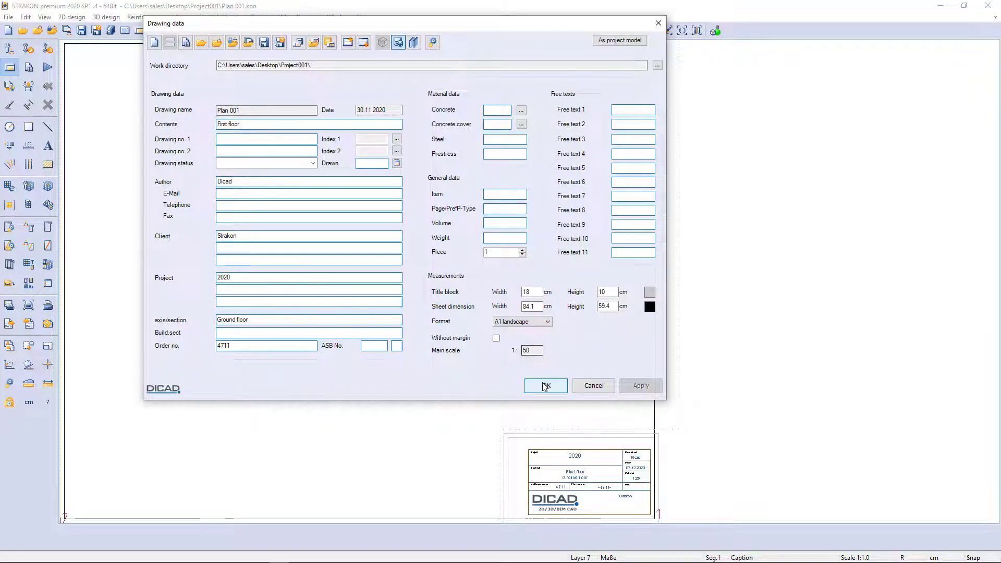
pyautogui.click(545, 385)
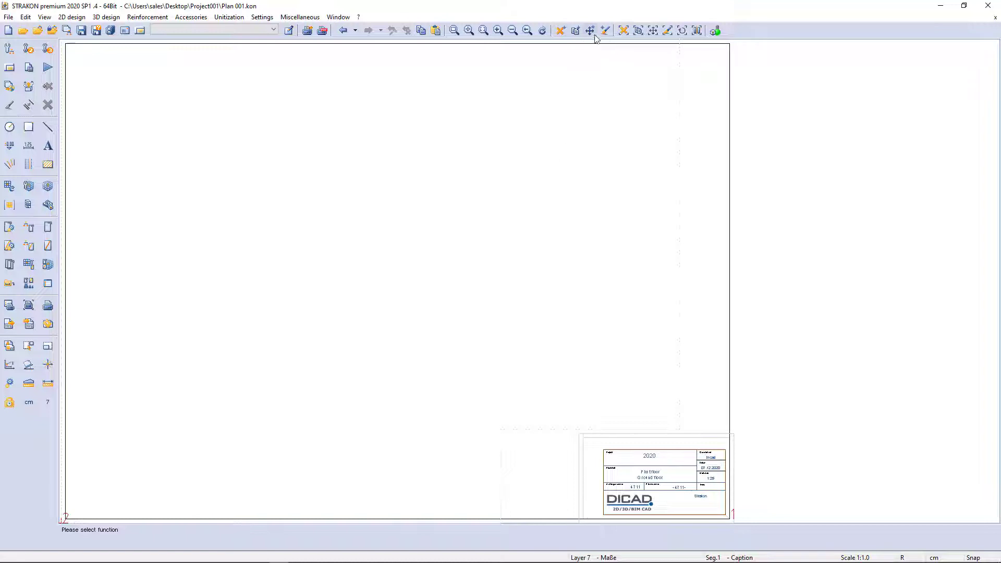
pyautogui.moveTo(589, 30)
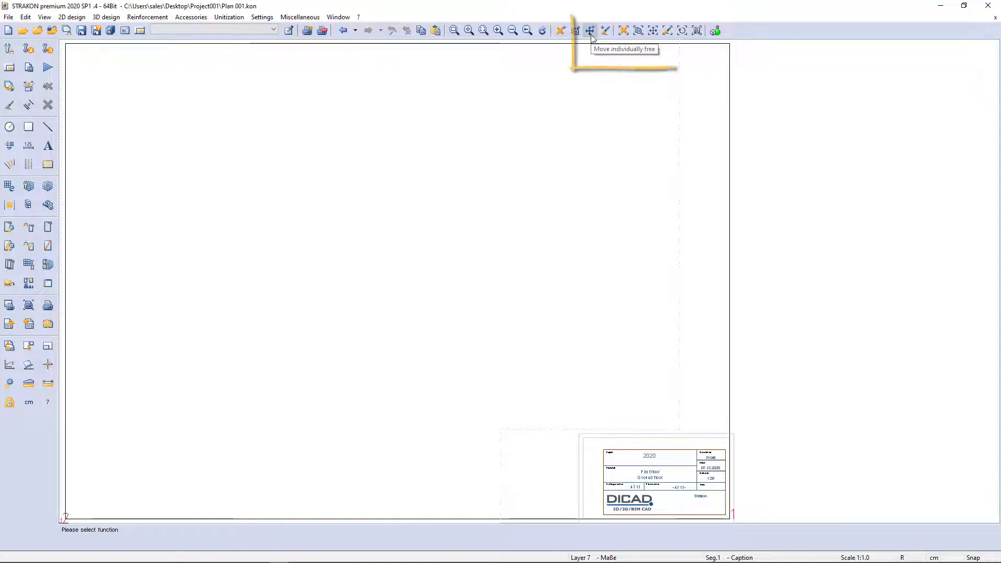
pyautogui.click(590, 30)
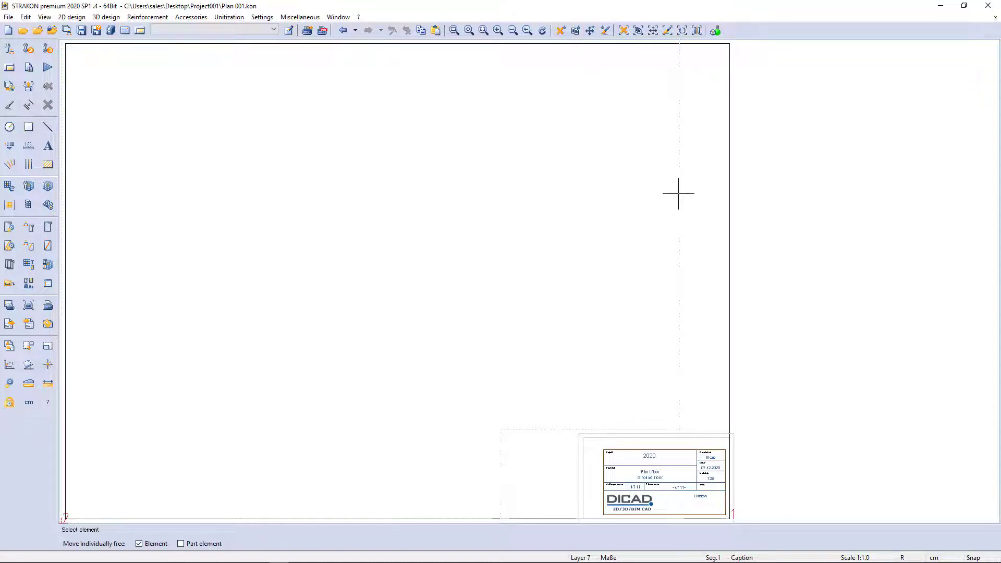